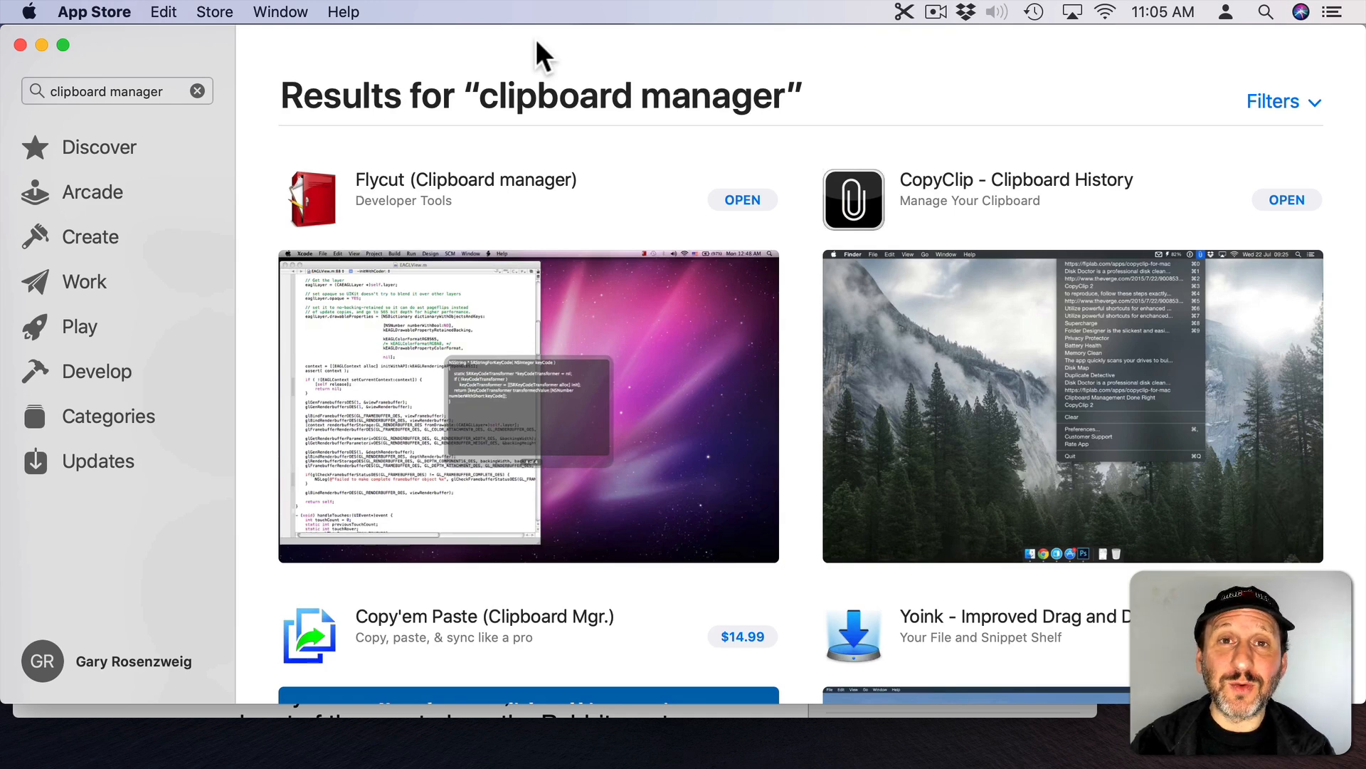
Step: Scroll the 'clipboard manager' results past Flycut, CopyClip and Paste to CloudClip Manager
{"action": "left_click", "coordinate": [127, 91]}
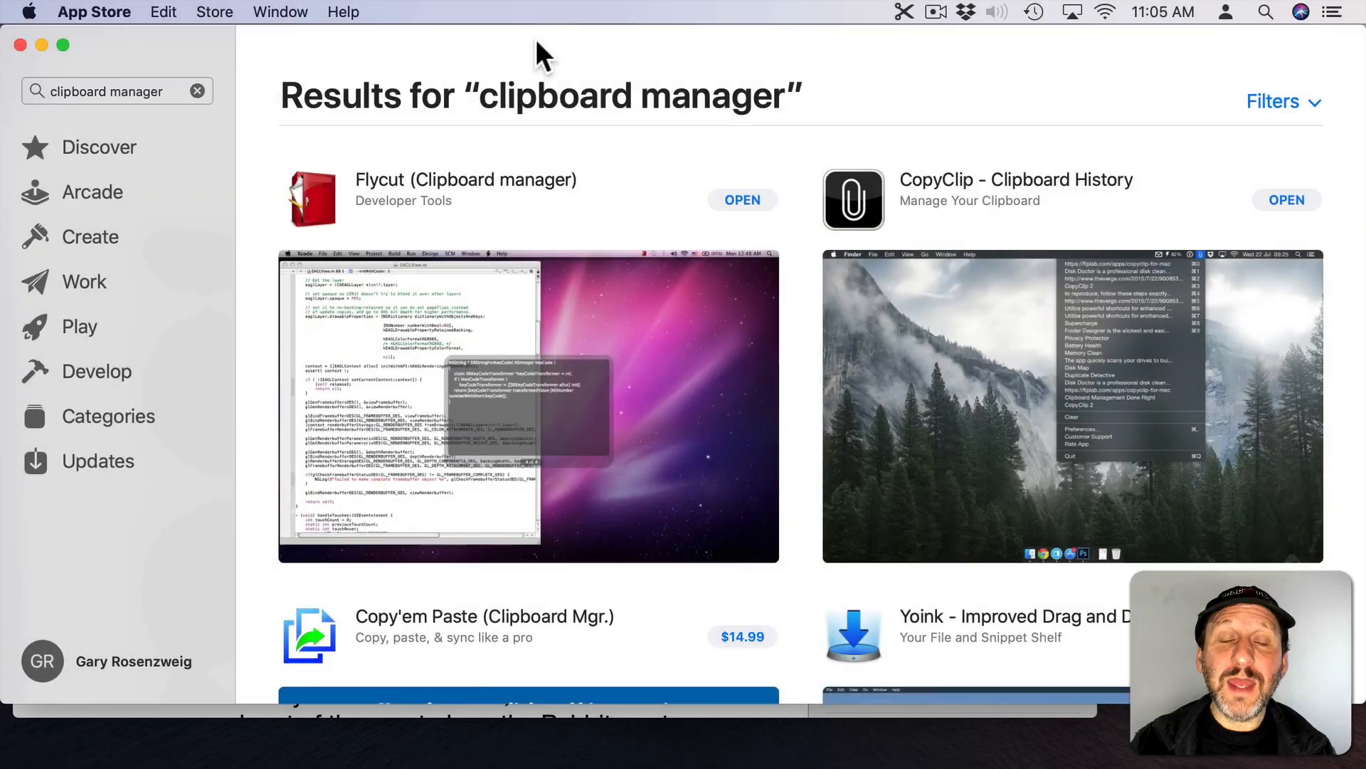
{"action": "mouse_move", "coordinate": [643, 381]}
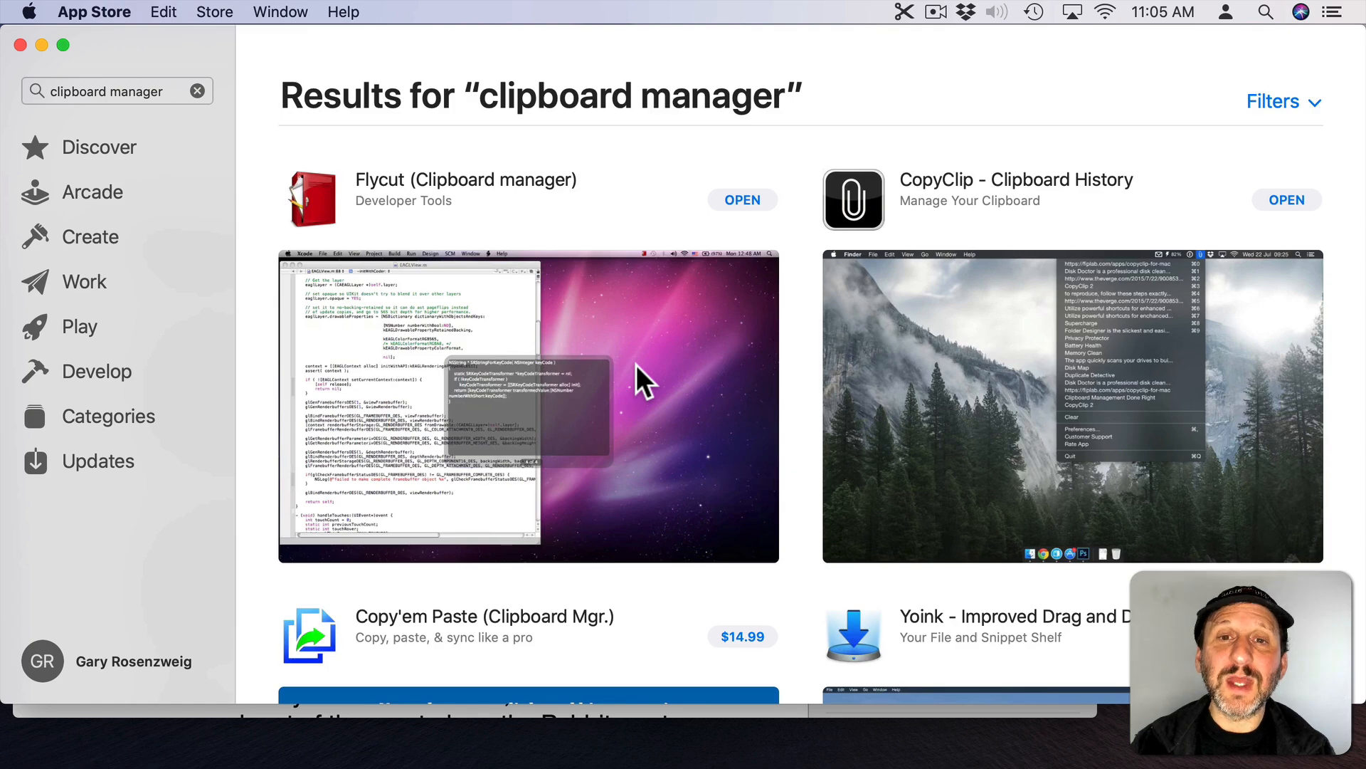
{"action": "scroll", "scroll_direction": "down", "scroll_amount": 3}
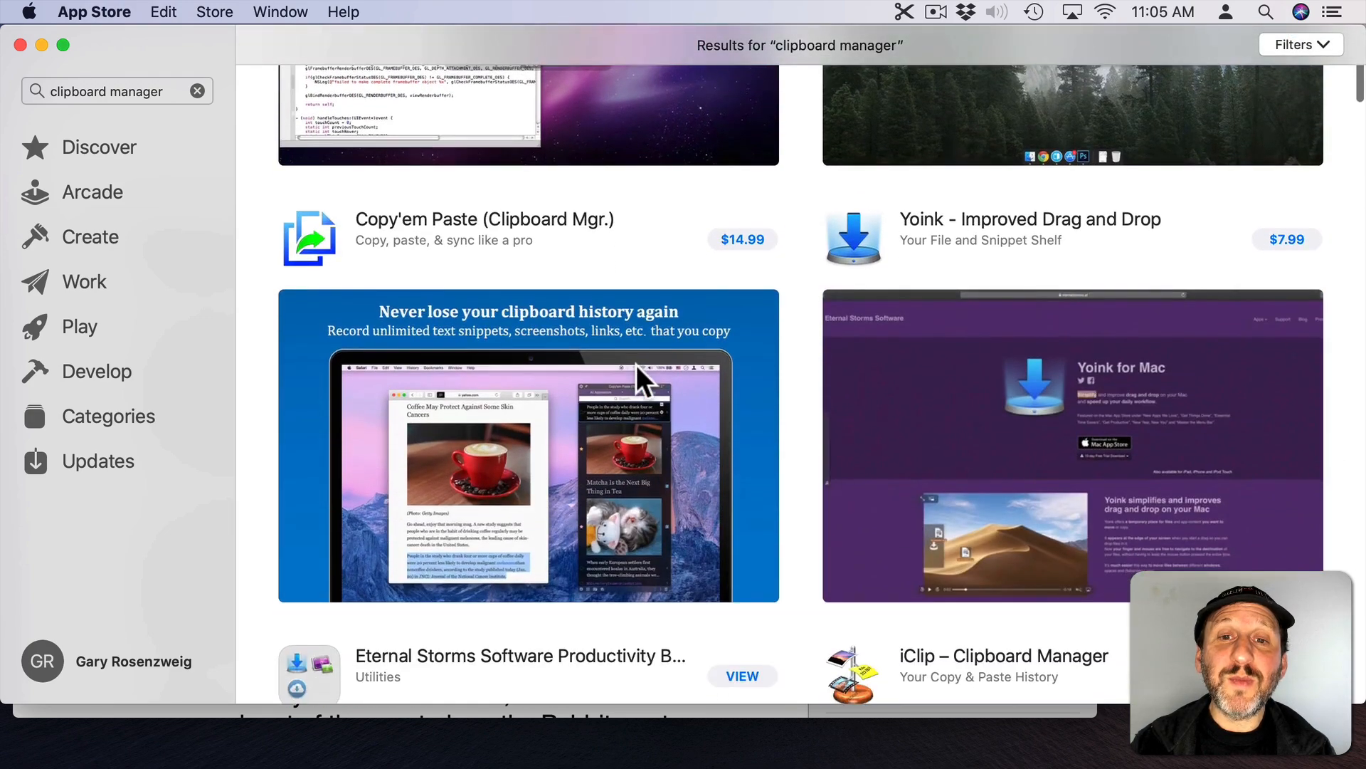
{"action": "scroll", "scroll_direction": "down", "scroll_amount": 3}
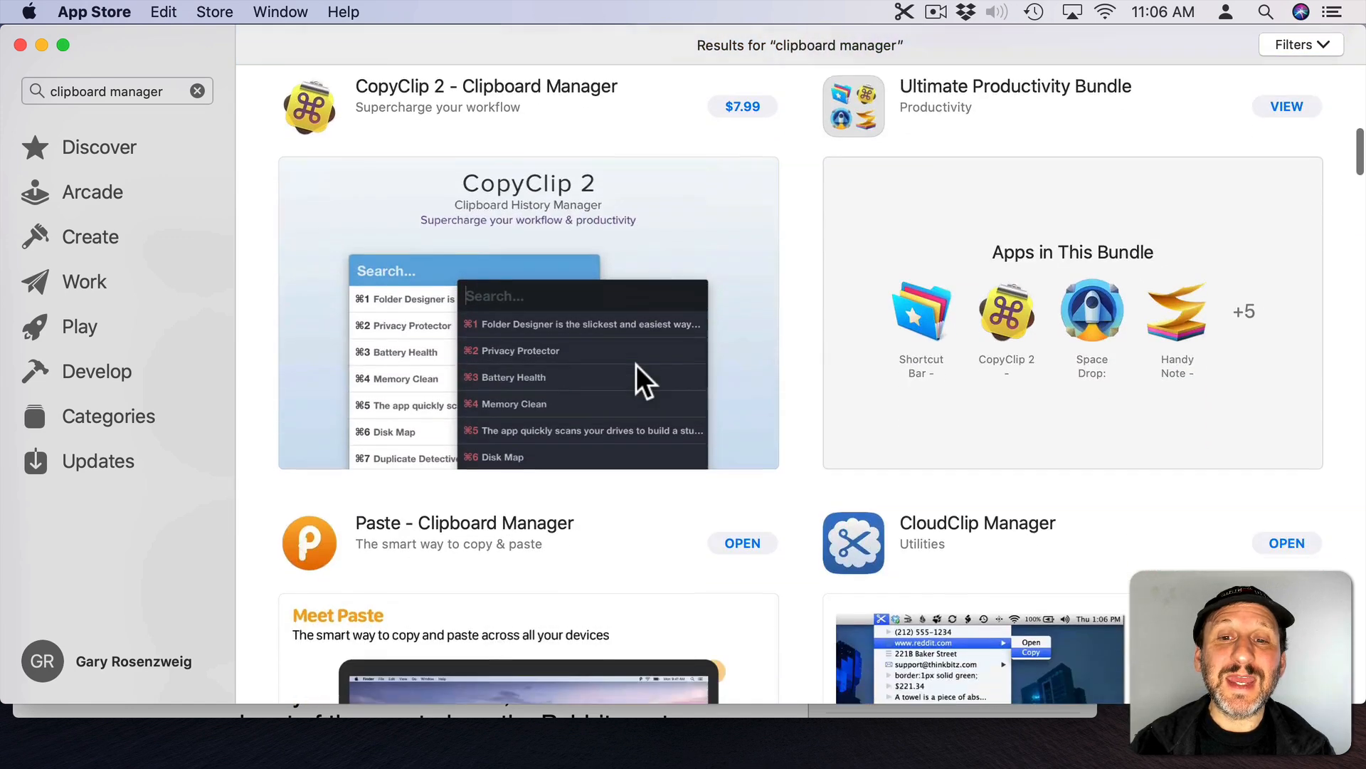
{"action": "scroll", "scroll_direction": "down", "scroll_amount": 3}
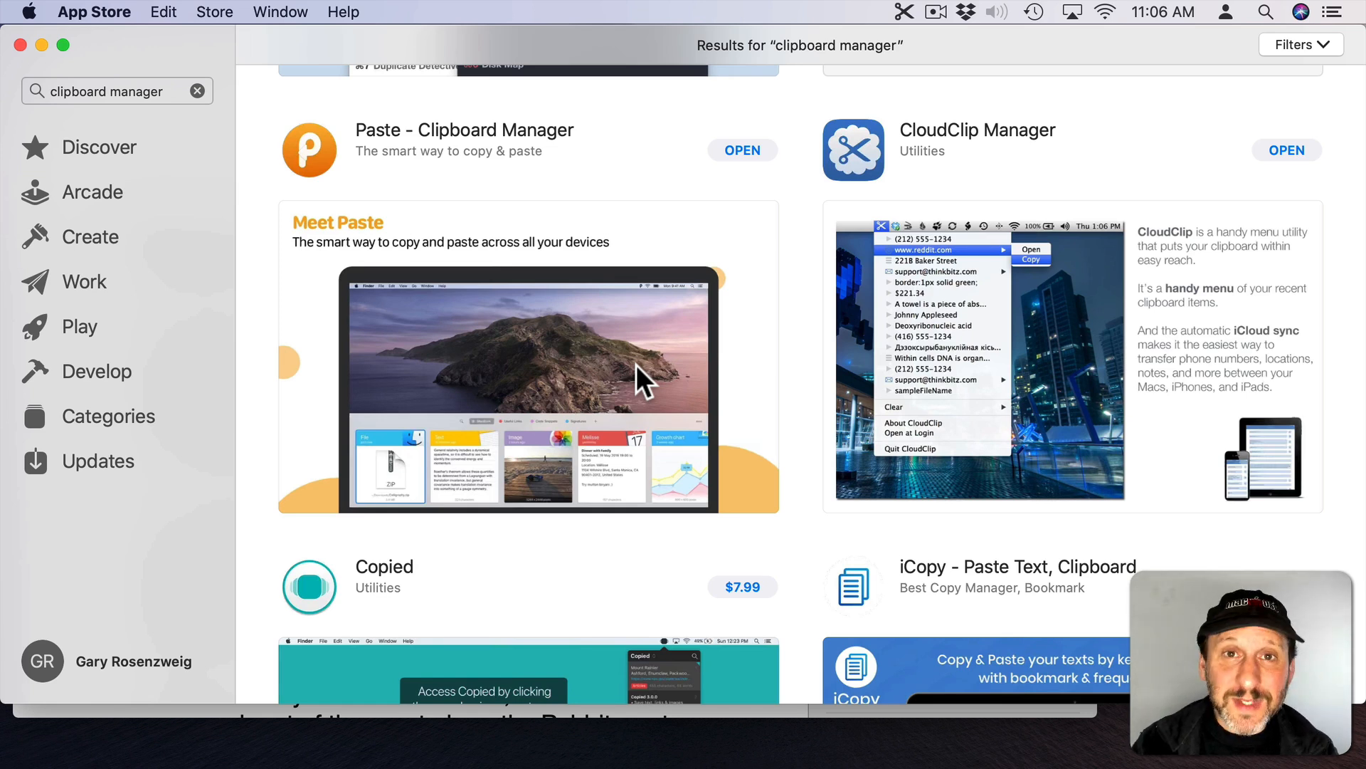
{"action": "mouse_move", "coordinate": [666, 370]}
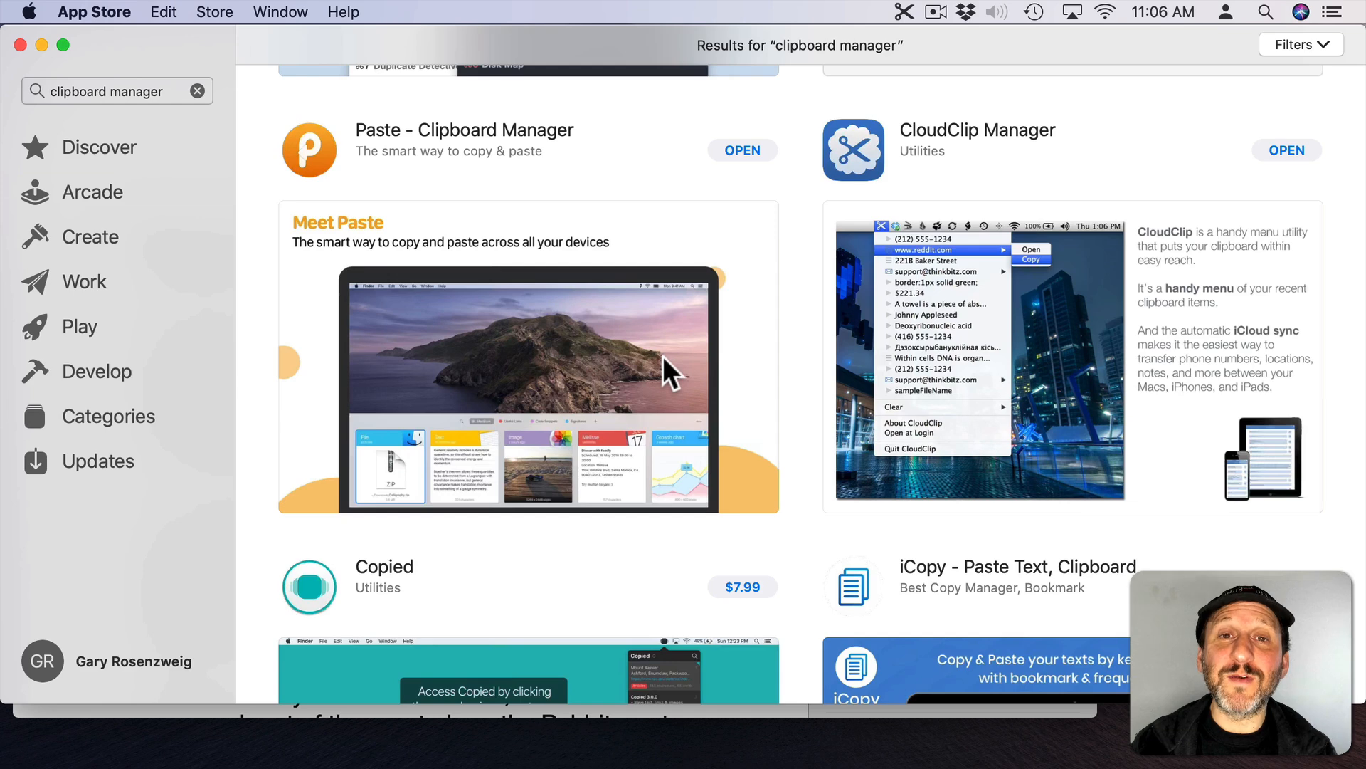
{"action": "mouse_move", "coordinate": [1000, 324]}
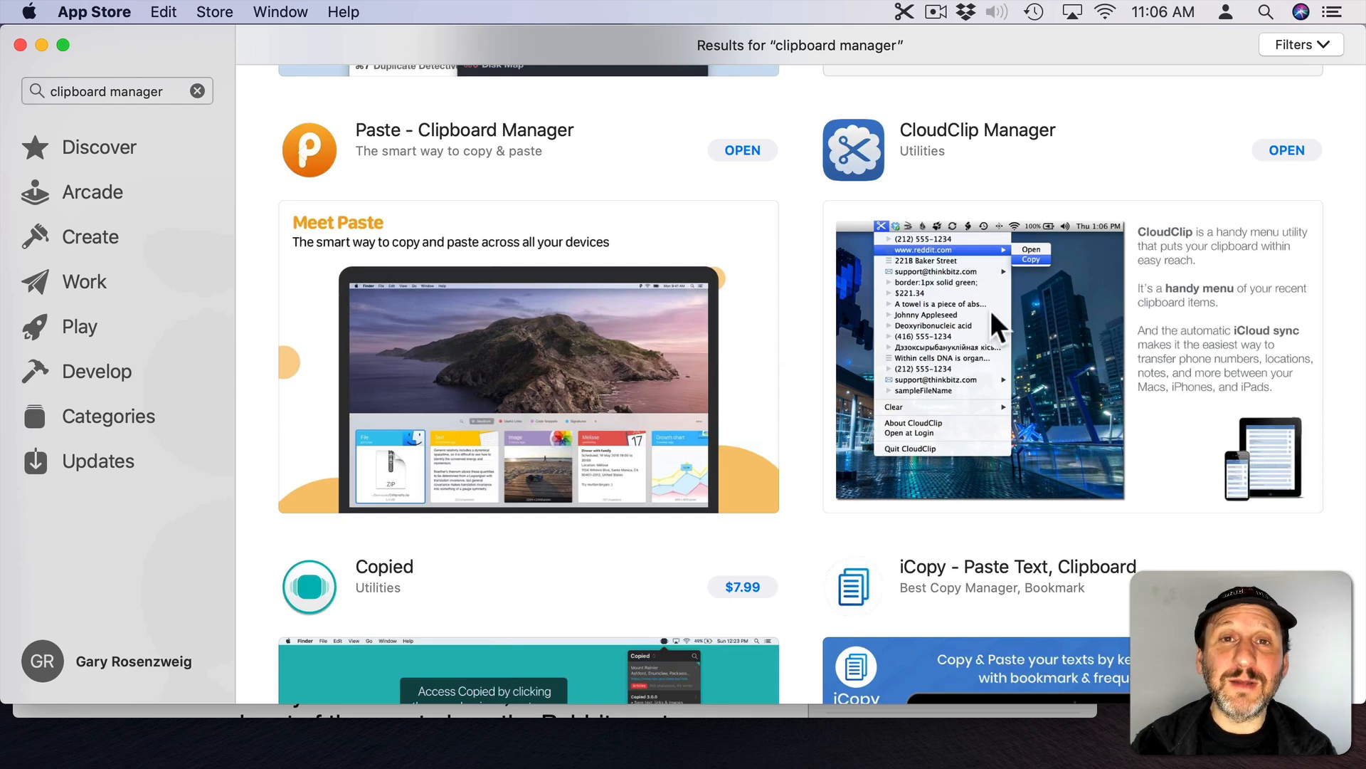
{"action": "left_click", "coordinate": [977, 130]}
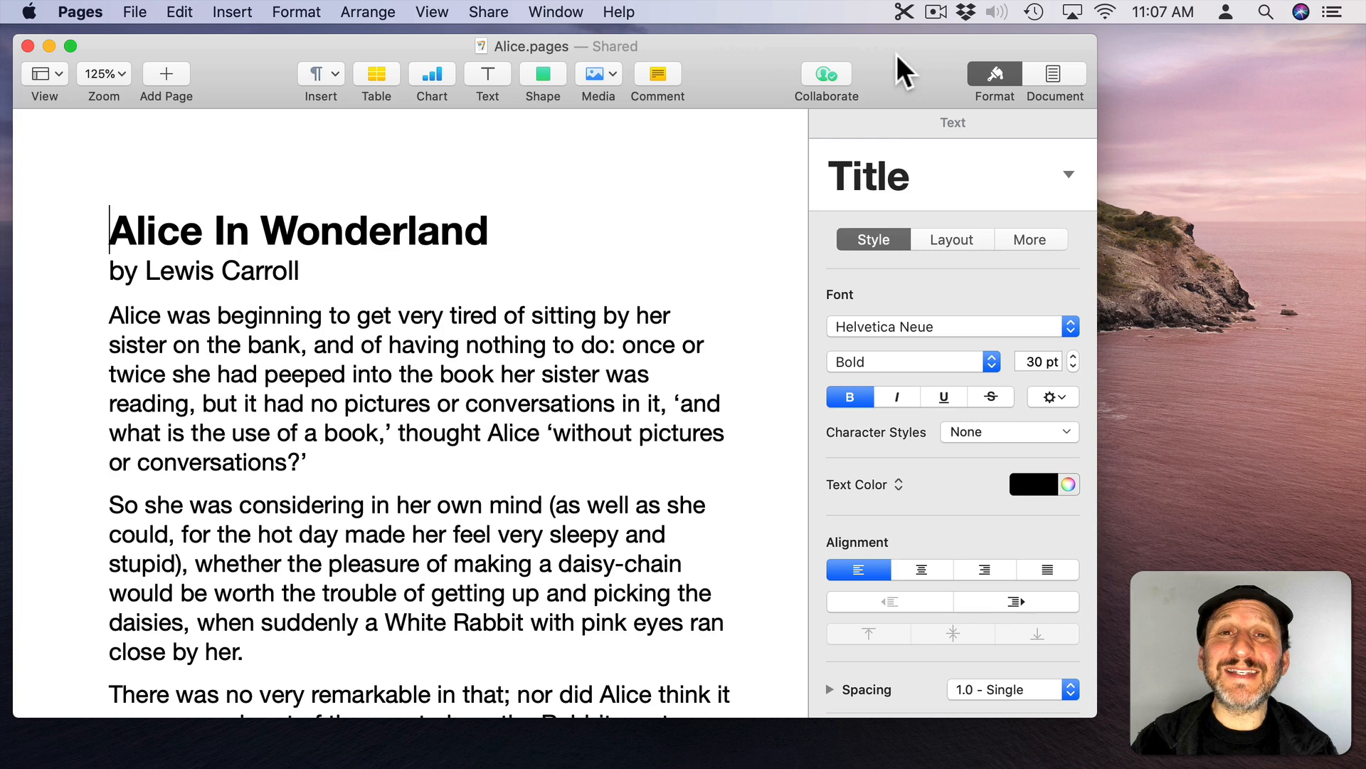
{"action": "mouse_move", "coordinate": [911, 30]}
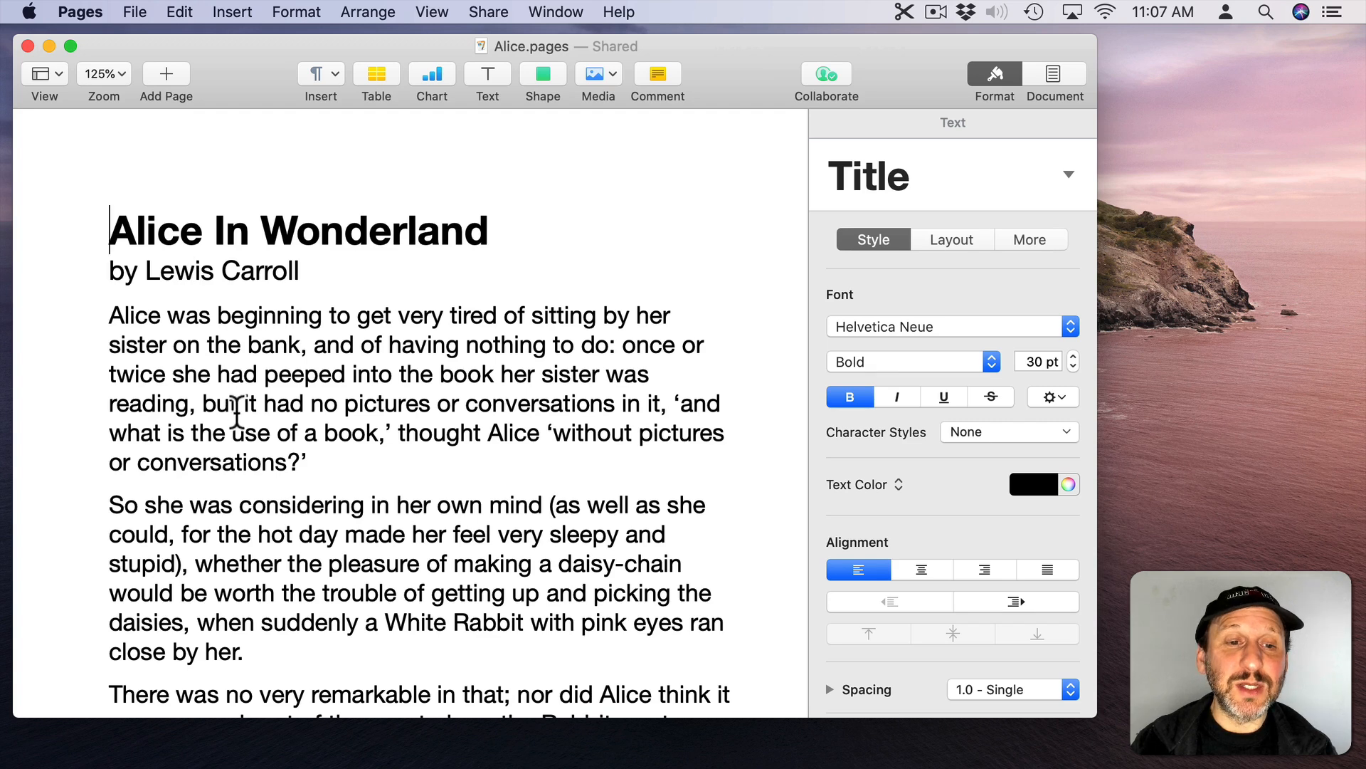
Step: Copy 'White Rabbit' from the Alice story and check it in the CloudClip menu
{"action": "double_click", "coordinate": [415, 621]}
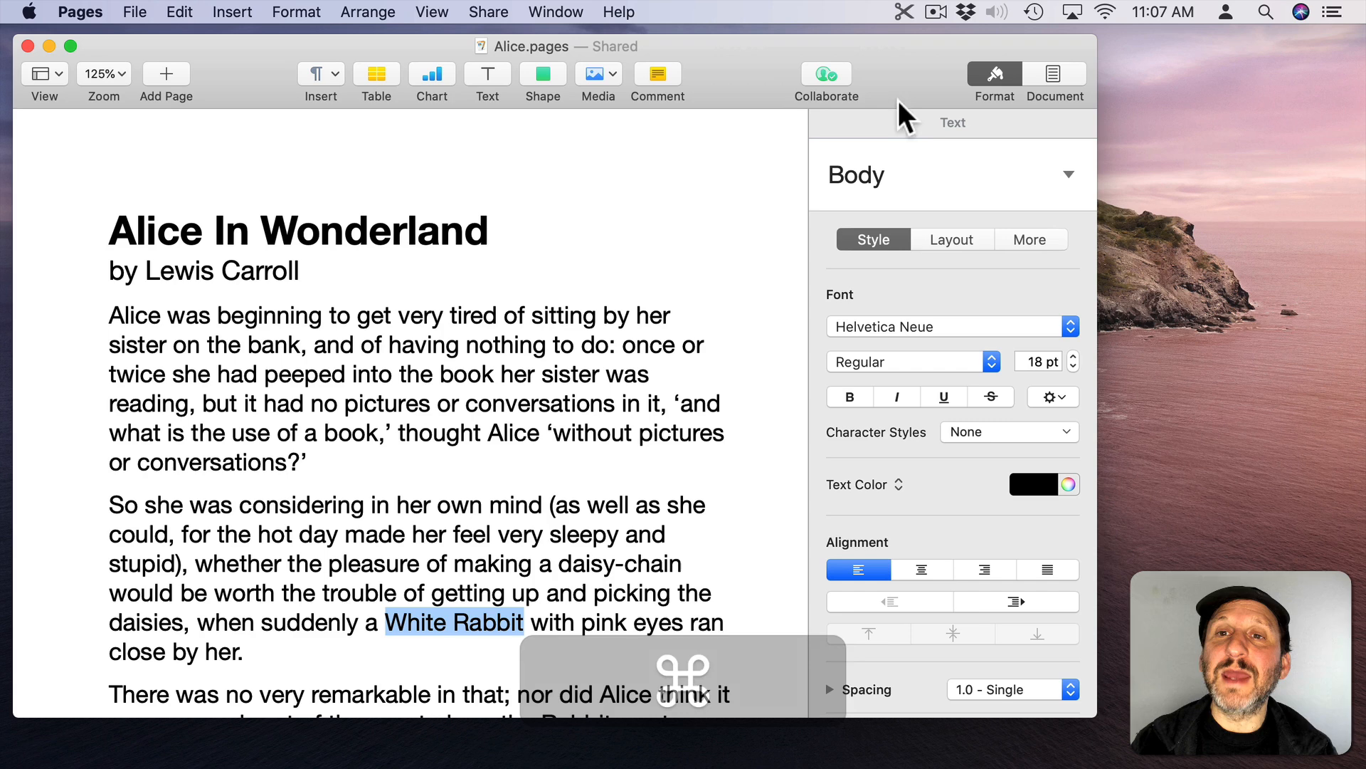
{"action": "left_click", "coordinate": [904, 12]}
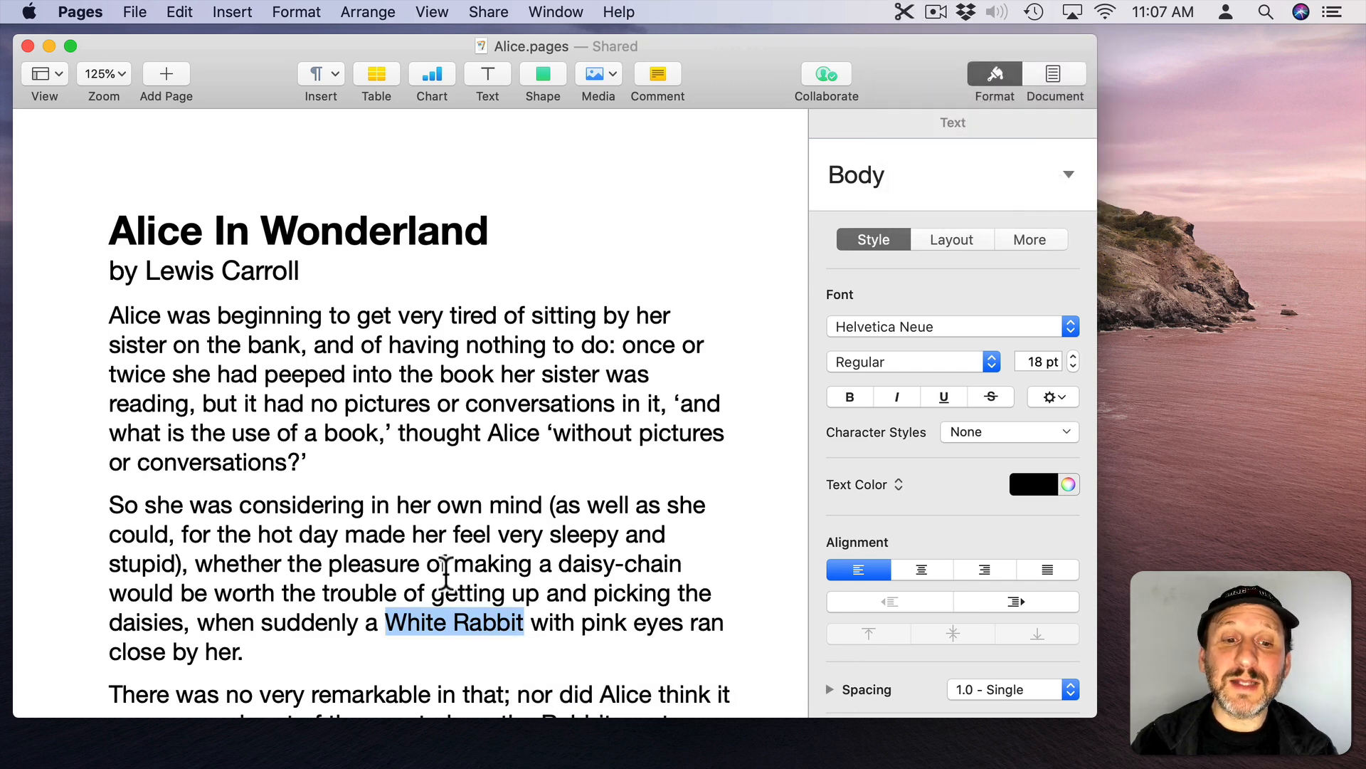
{"action": "scroll", "scroll_direction": "down", "scroll_amount": 3}
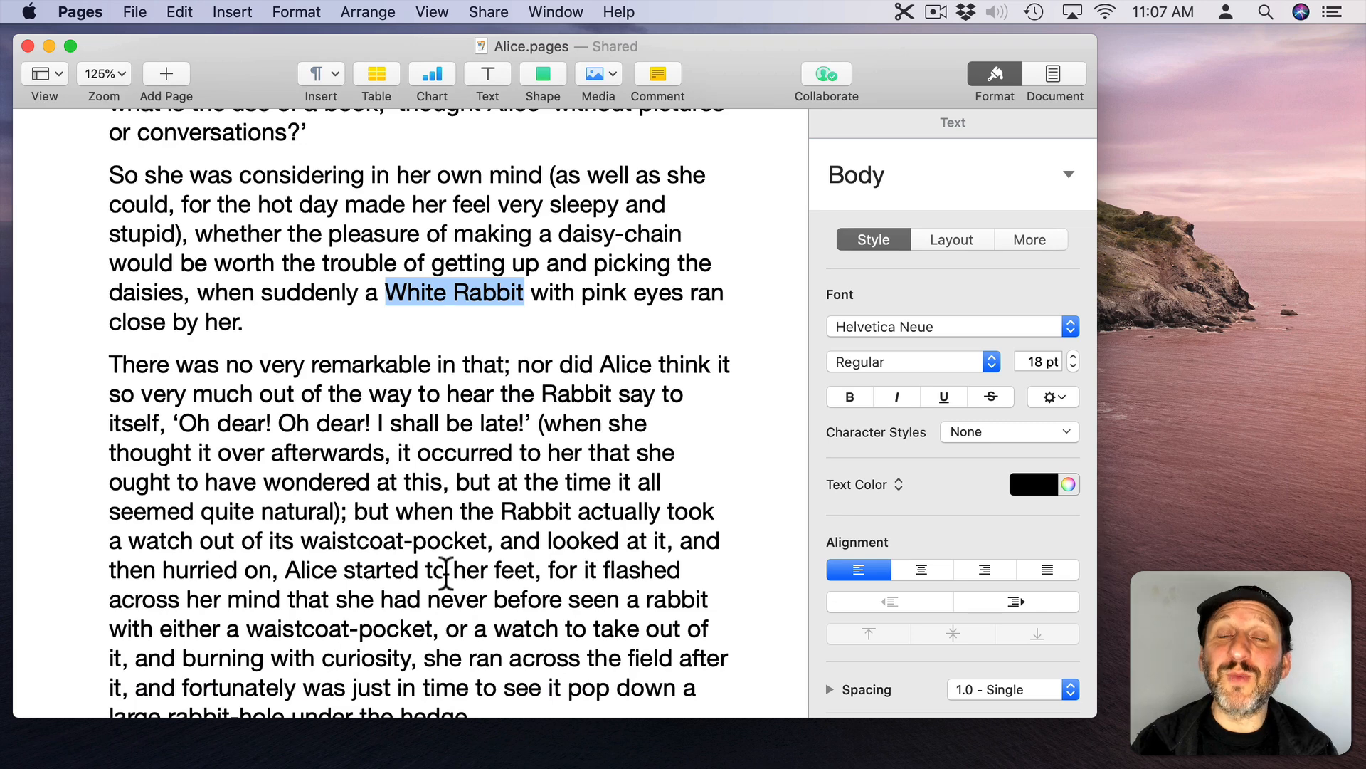
{"action": "scroll", "scroll_direction": "down", "scroll_amount": 3}
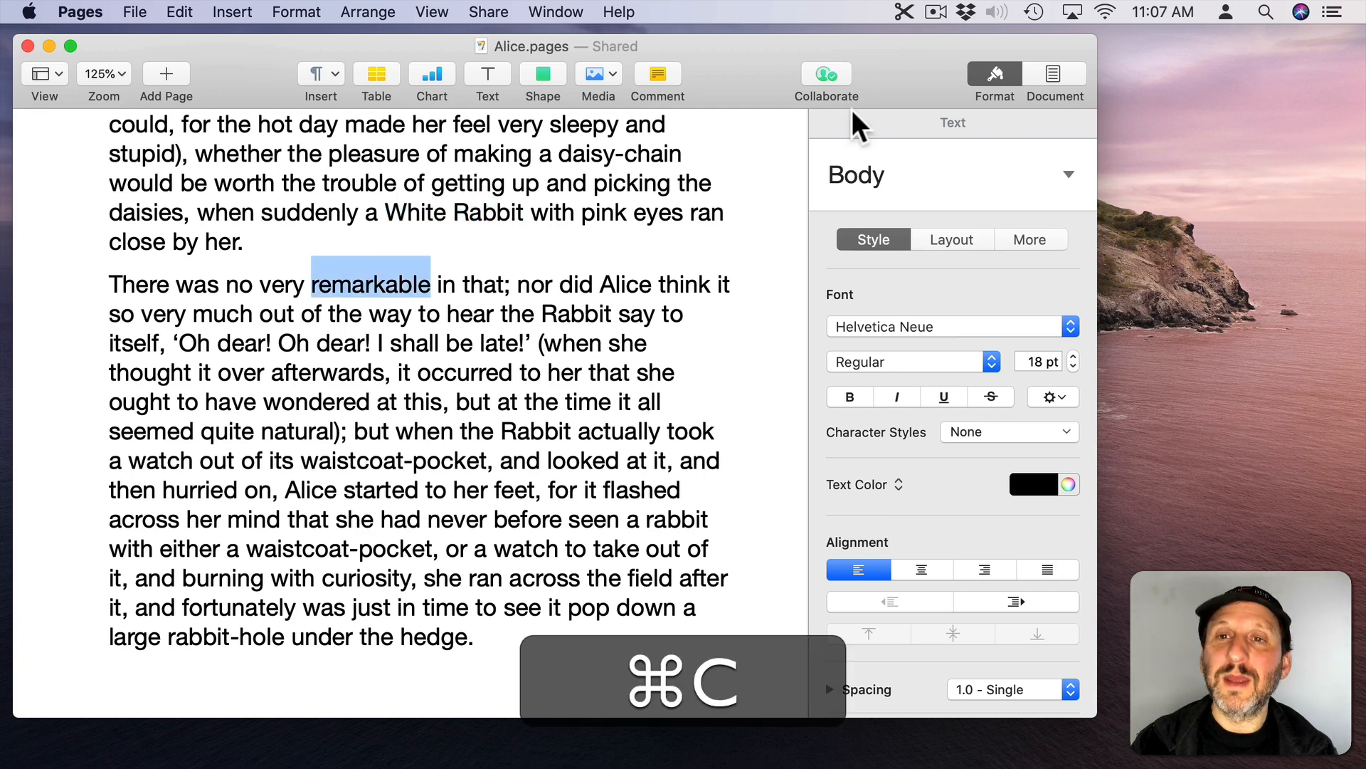
Step: Review the clip history, including 'remarkable', then scroll further through the story
{"action": "left_click", "coordinate": [905, 11]}
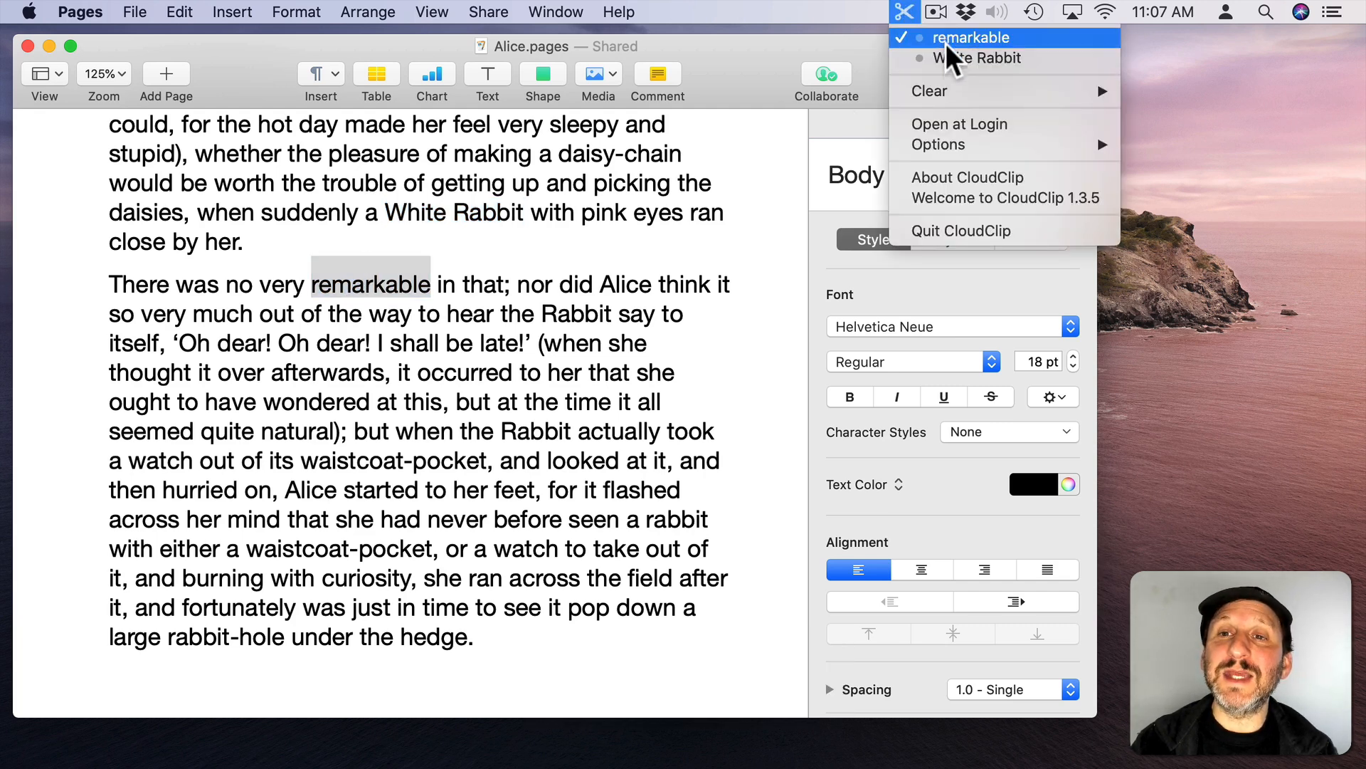
{"action": "left_click", "coordinate": [962, 37]}
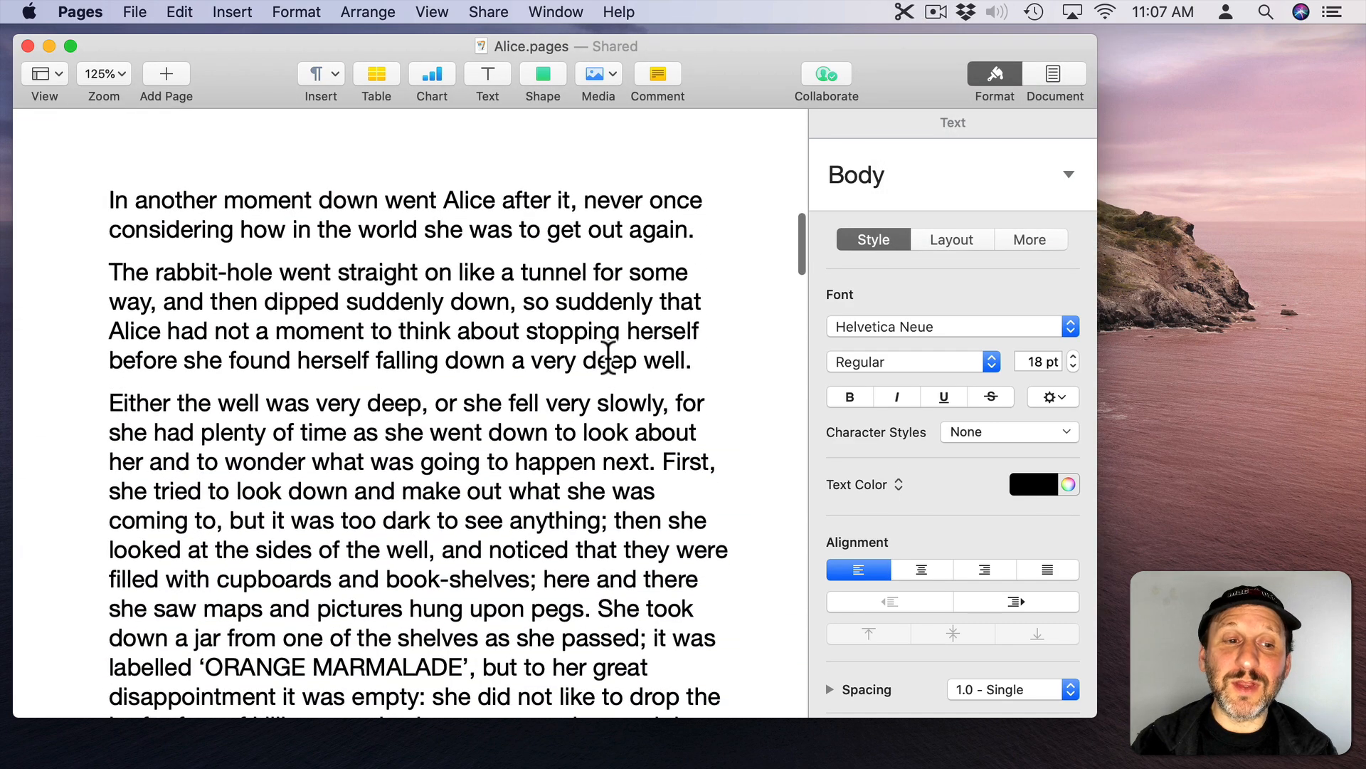
{"action": "scroll", "scroll_direction": "down", "scroll_amount": 3}
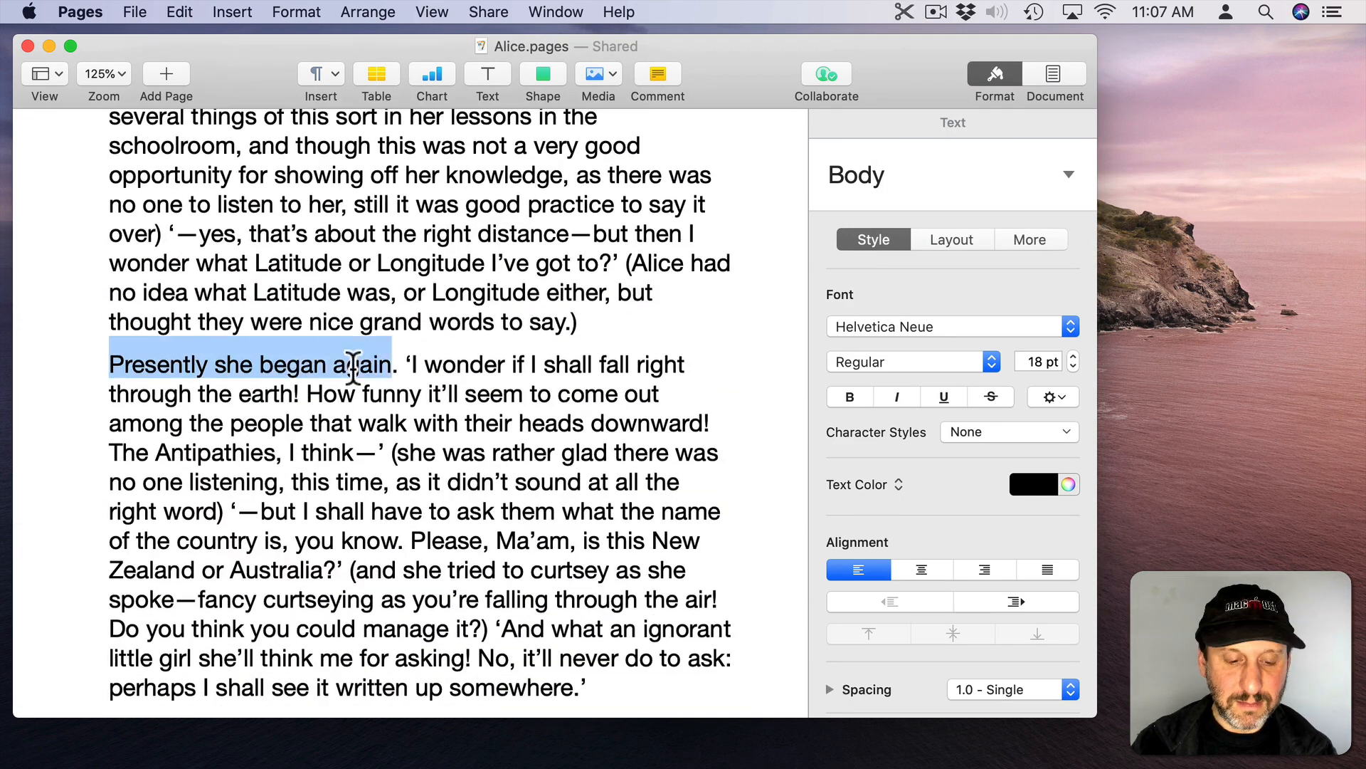
{"action": "scroll", "scroll_direction": "down", "scroll_amount": 3}
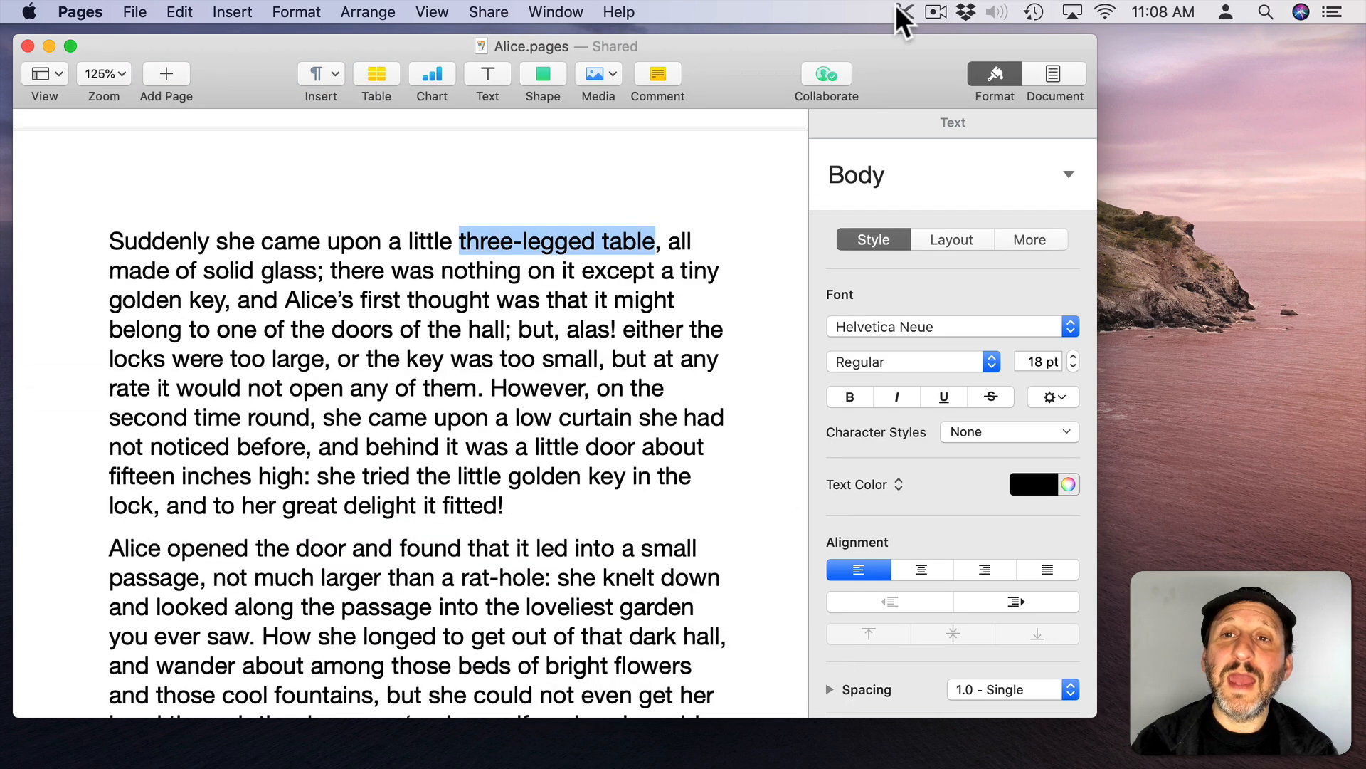
Step: Paste 'three-legged table' into a new Pages document and pick book-shelves from the history
{"action": "left_click", "coordinate": [904, 11]}
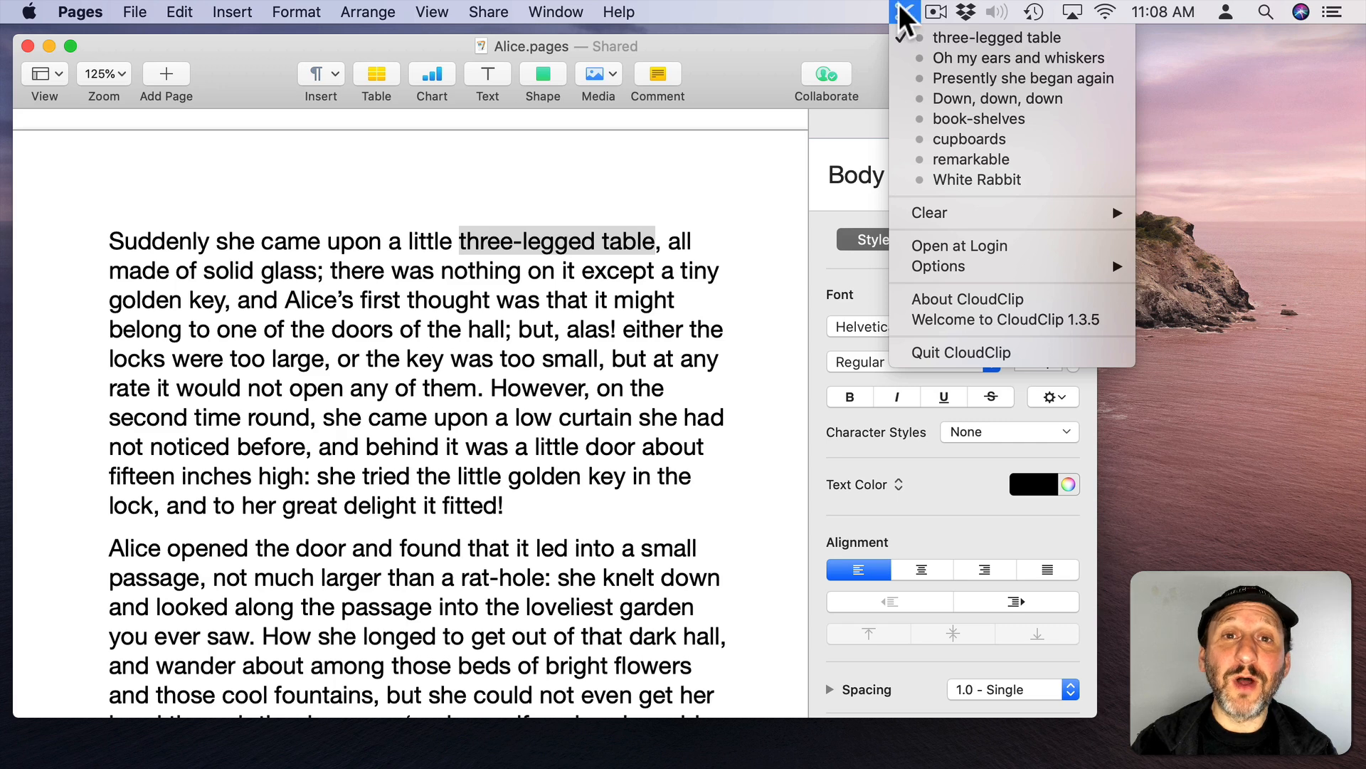
{"action": "mouse_move", "coordinate": [997, 38]}
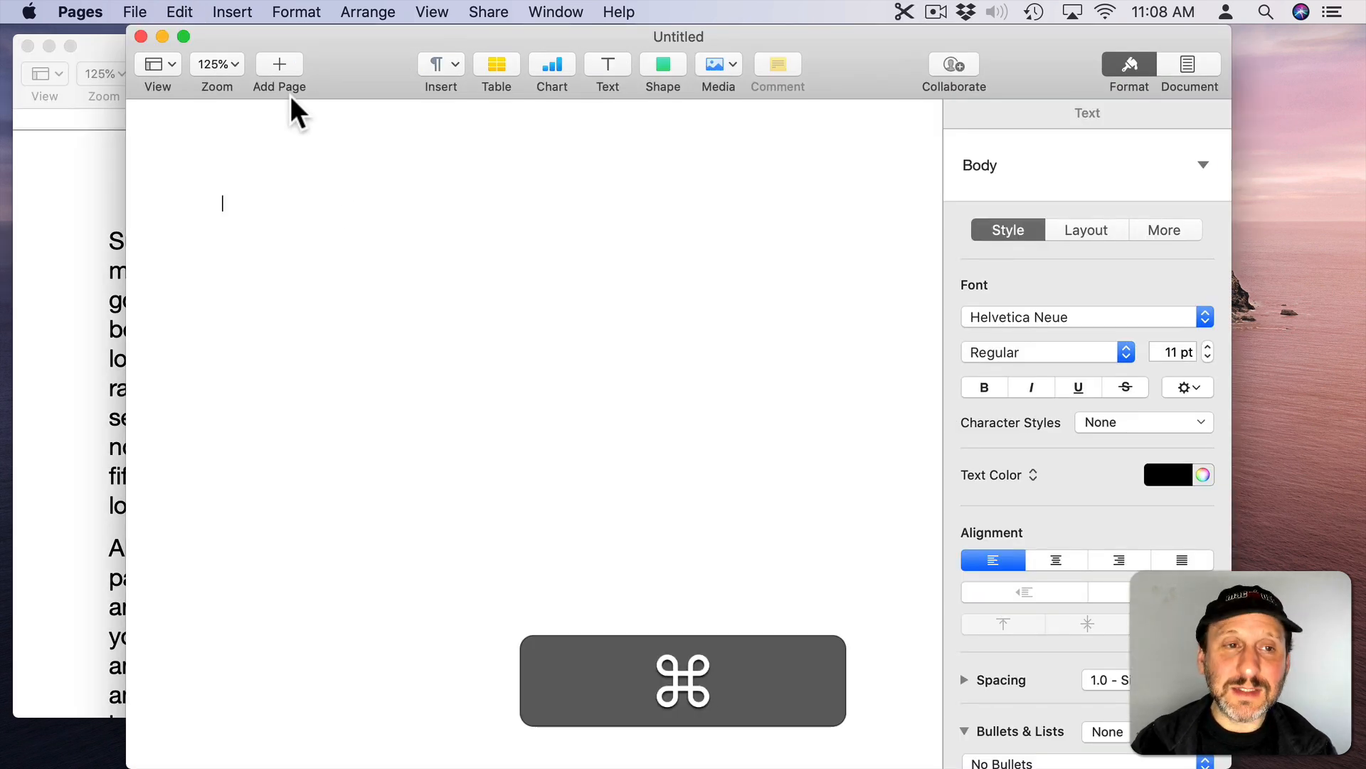
{"action": "type", "text": "three-legged table"}
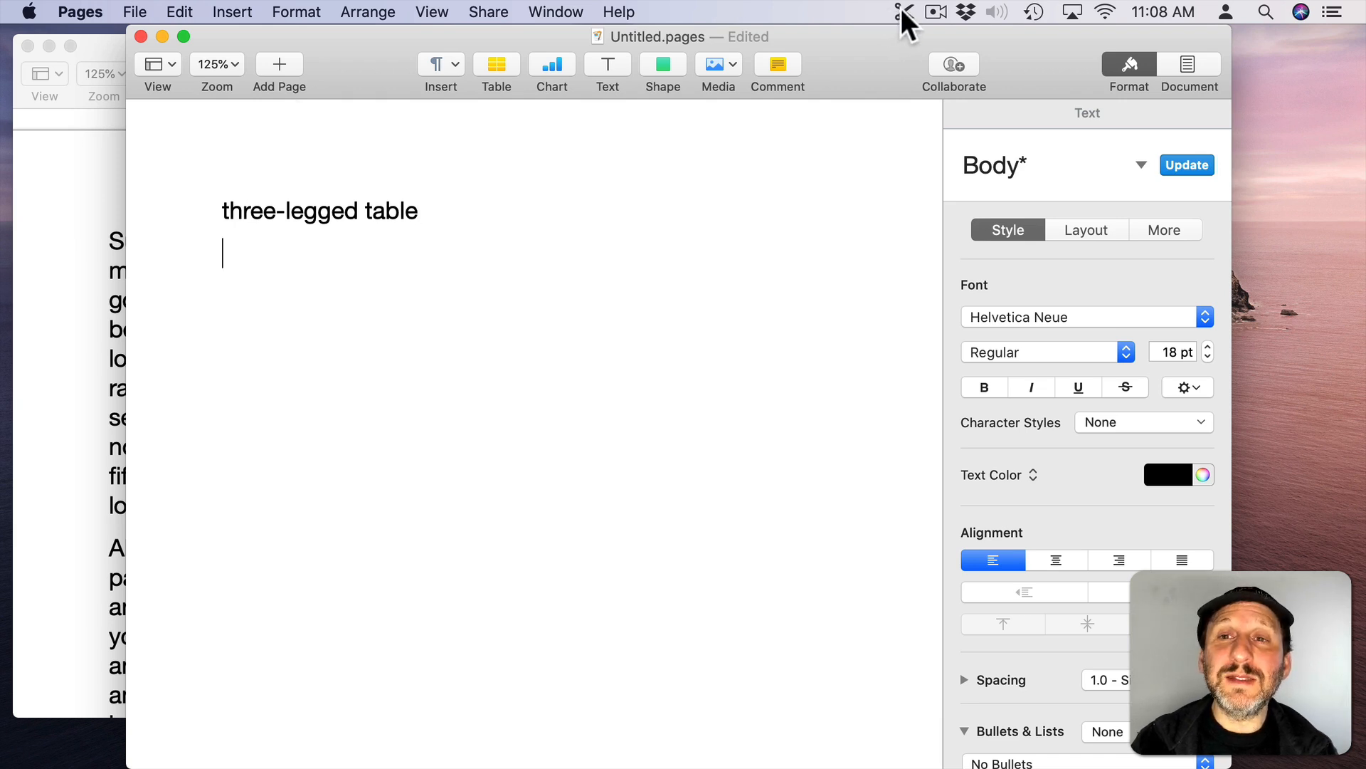
{"action": "left_click", "coordinate": [905, 12]}
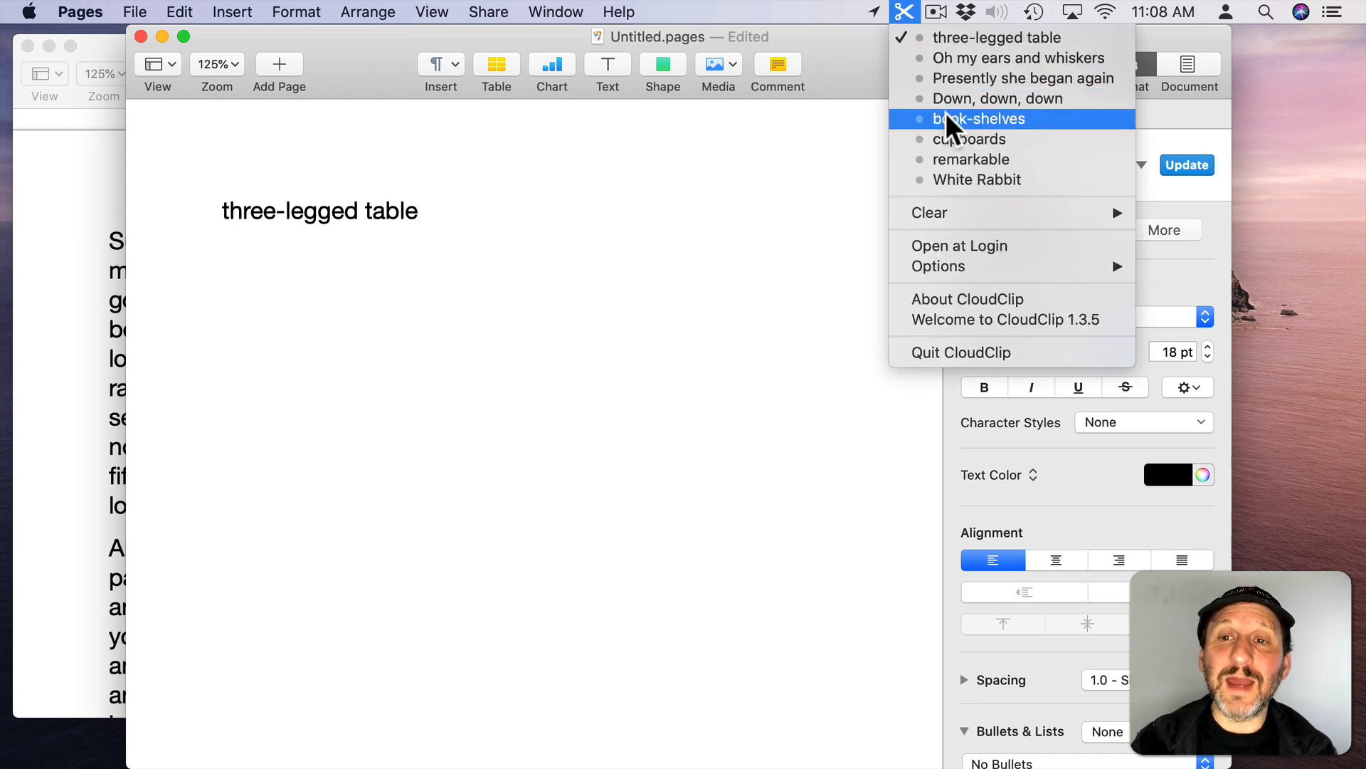
{"action": "mouse_move", "coordinate": [950, 179]}
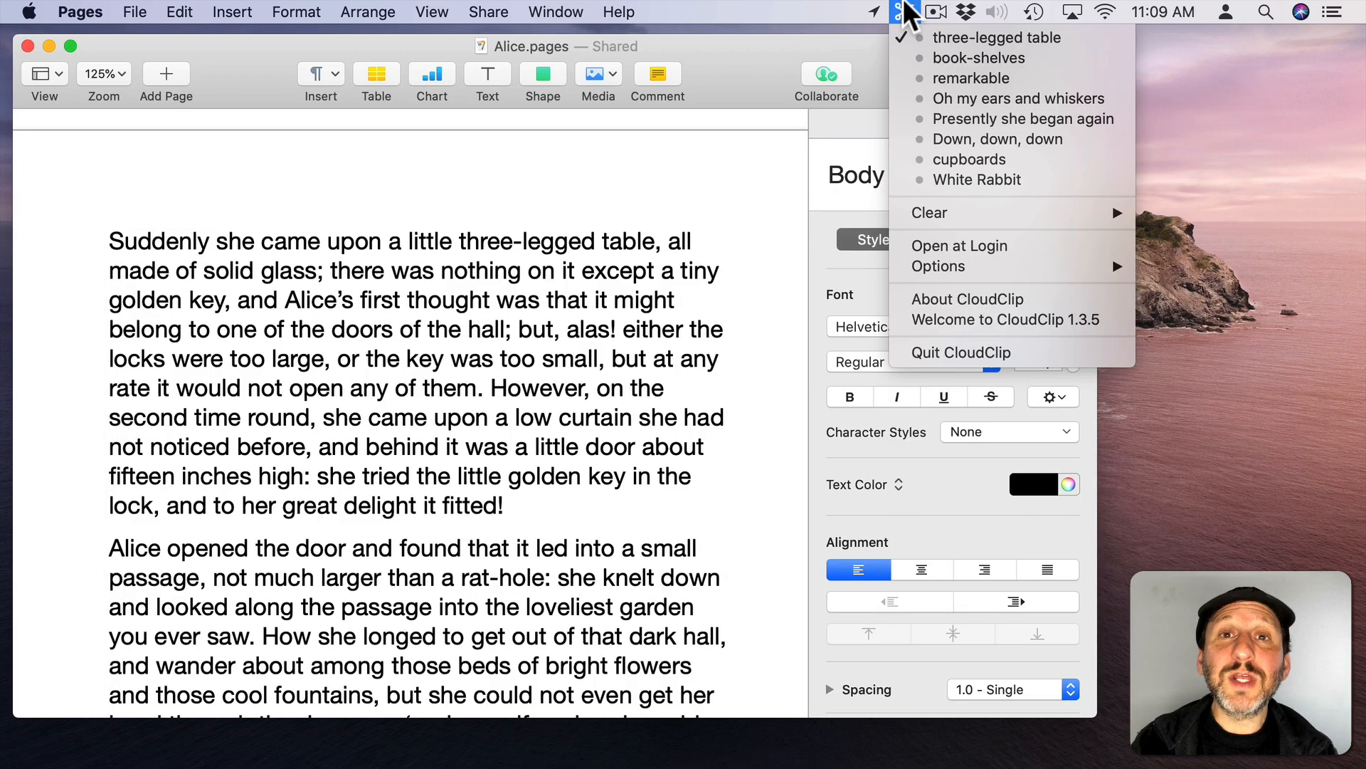
{"action": "mouse_move", "coordinate": [930, 213]}
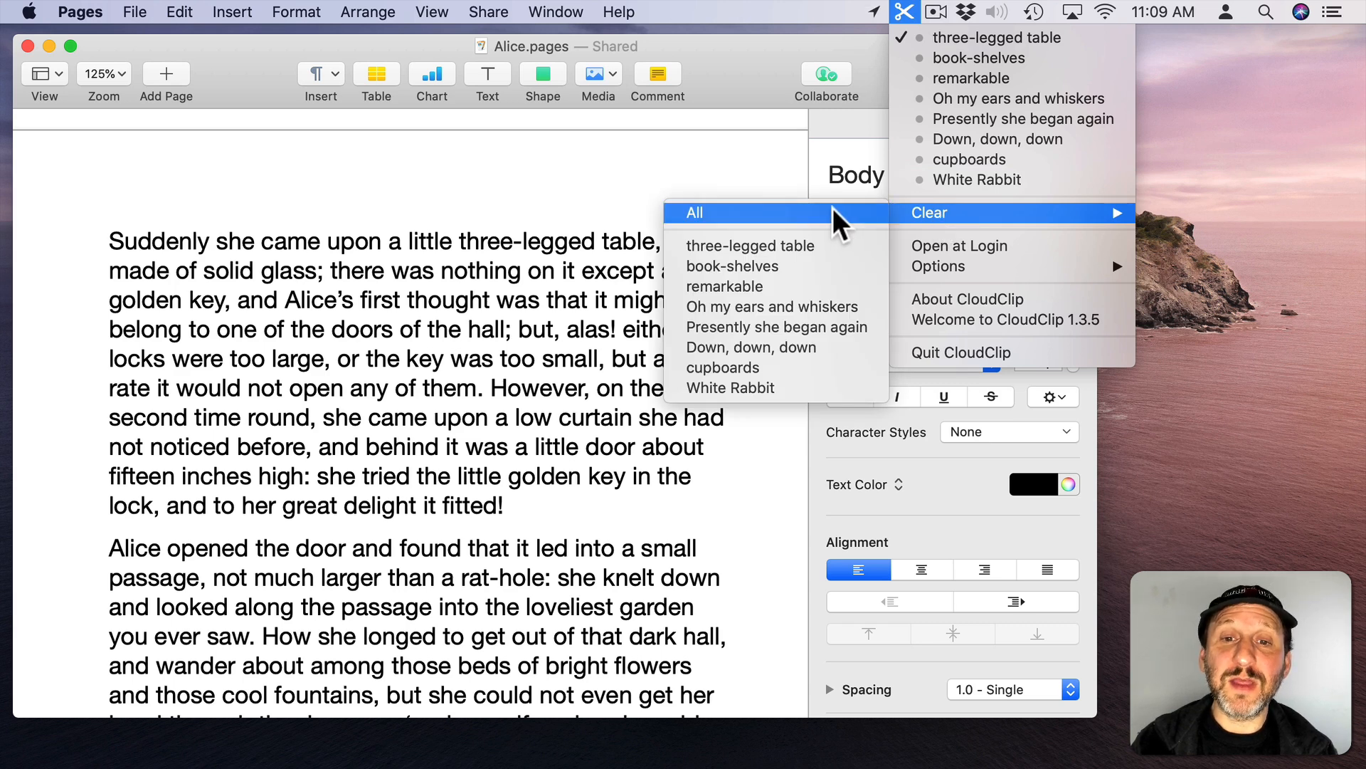
{"action": "mouse_move", "coordinate": [958, 245]}
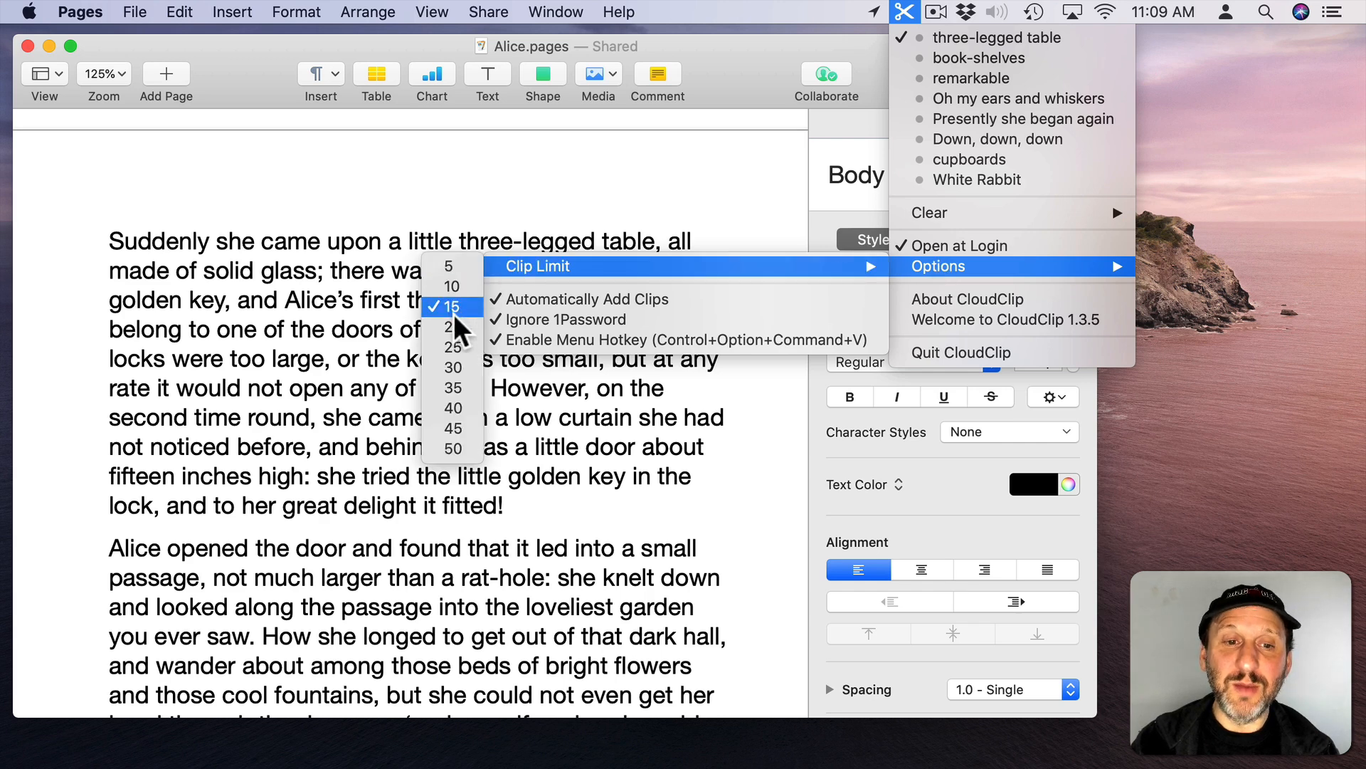
{"action": "mouse_move", "coordinate": [453, 347]}
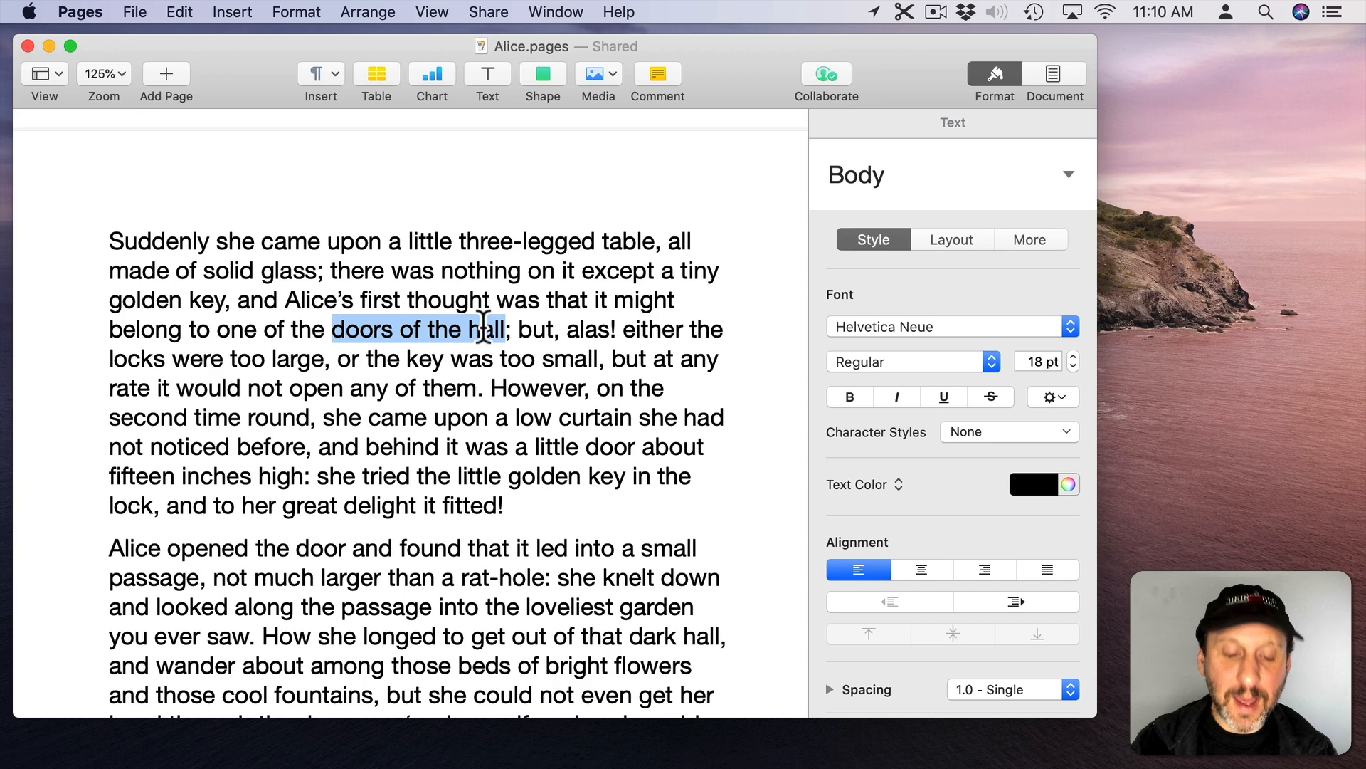
Step: Open the CloudClip menu to check 'hall' and the Ignore 1Password option
{"action": "left_click", "coordinate": [904, 11]}
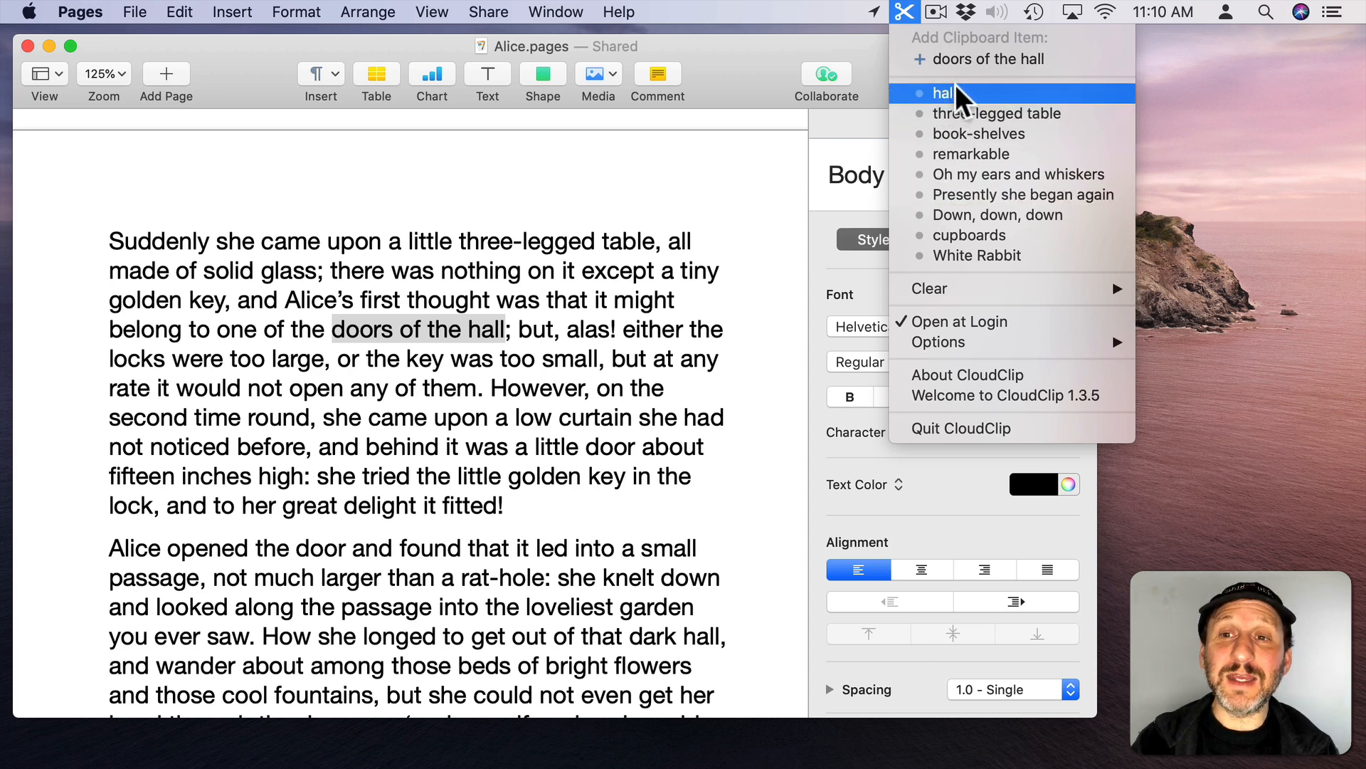
{"action": "mouse_move", "coordinate": [975, 133]}
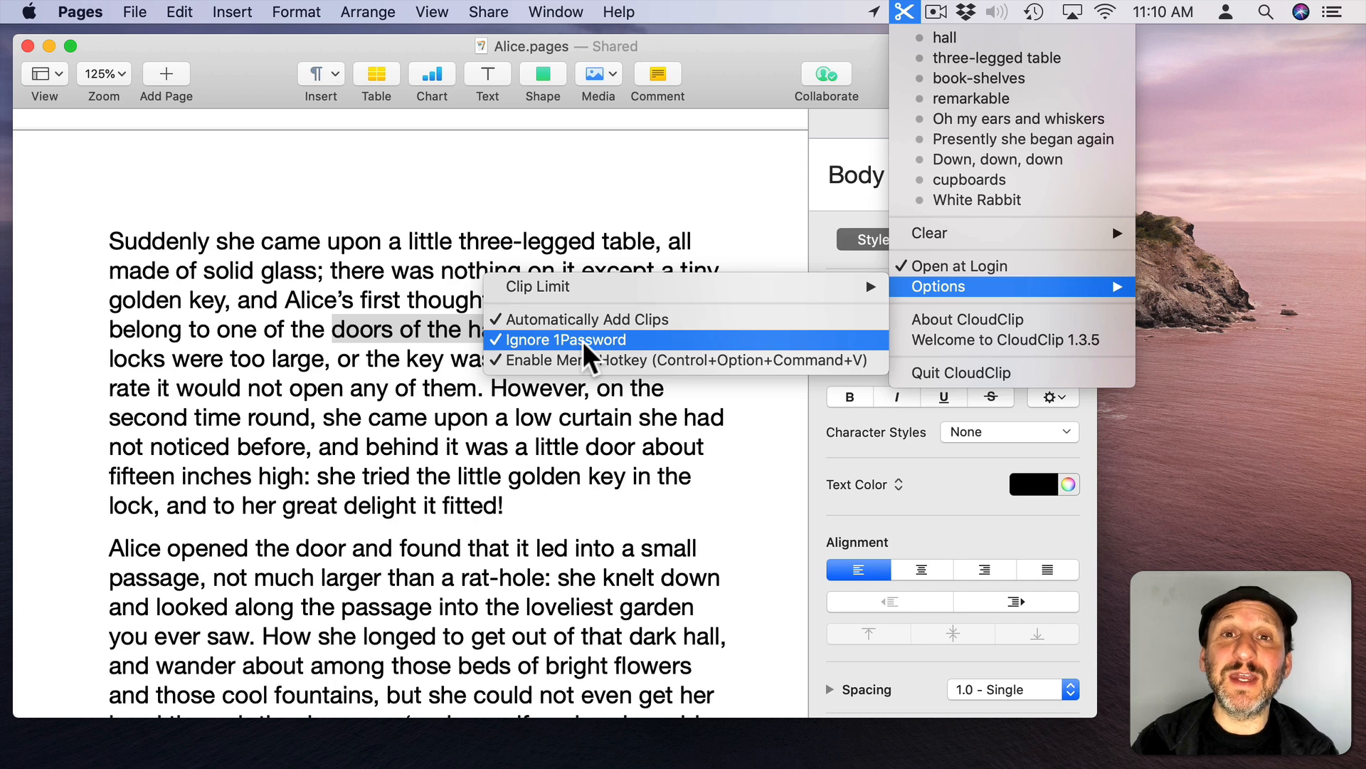
{"action": "mouse_move", "coordinate": [558, 360]}
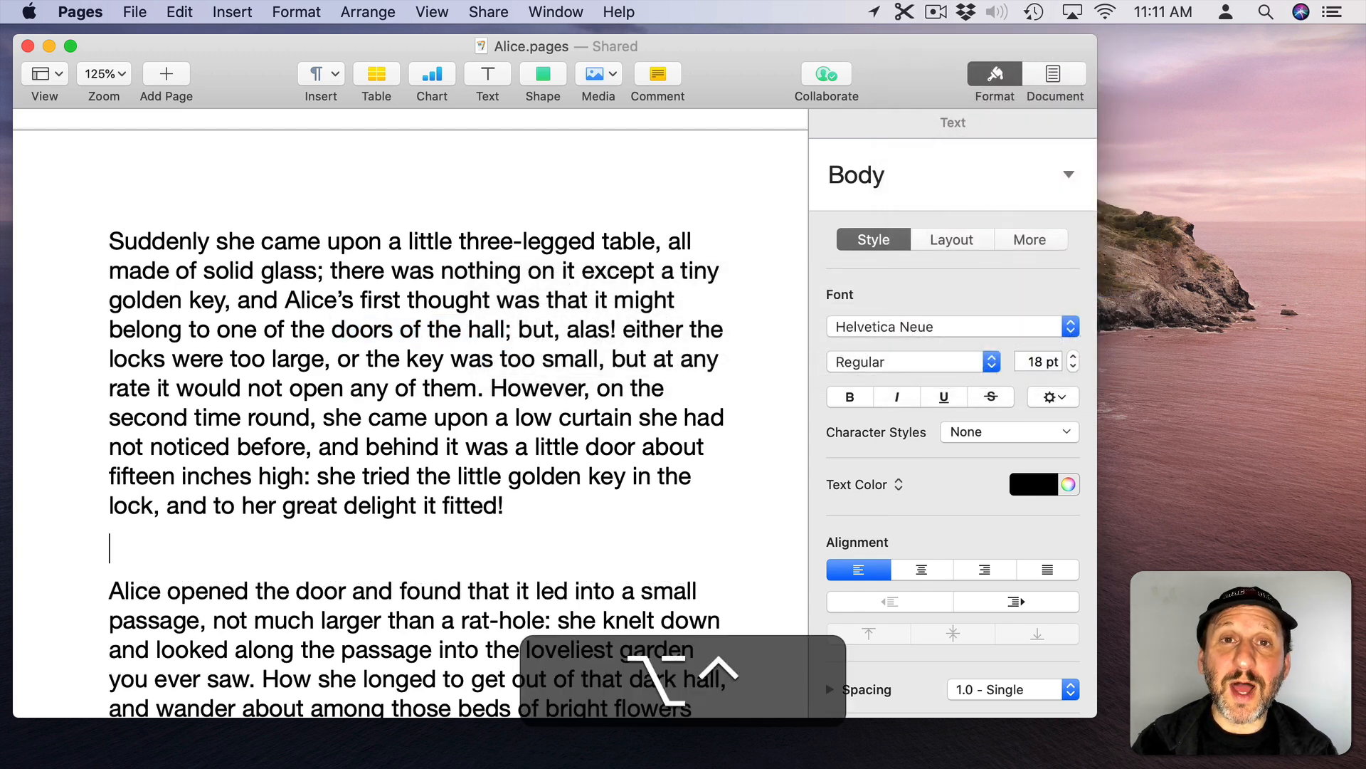
Step: Show the CloudClip history and move down to the 'remarkable' entry
{"action": "left_click", "coordinate": [904, 11]}
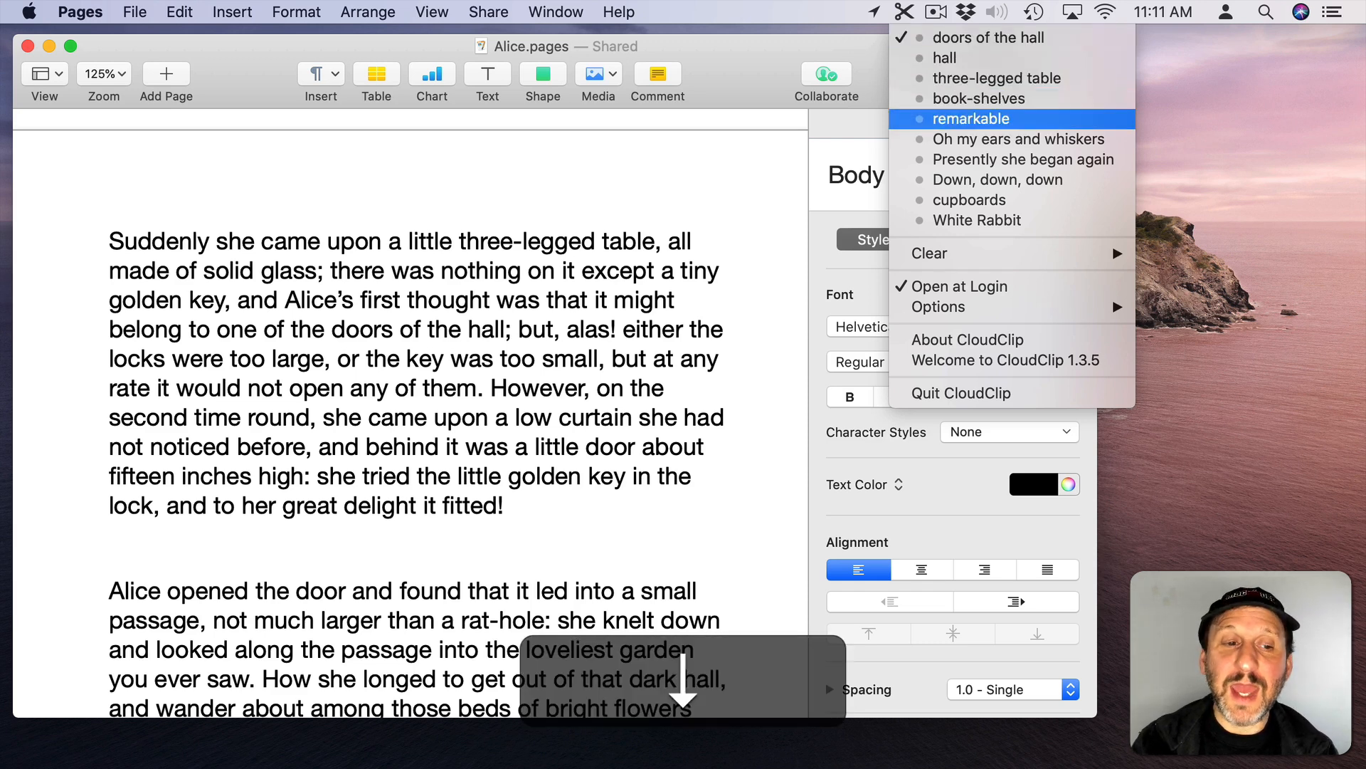
{"action": "key", "text": "cmd+v"}
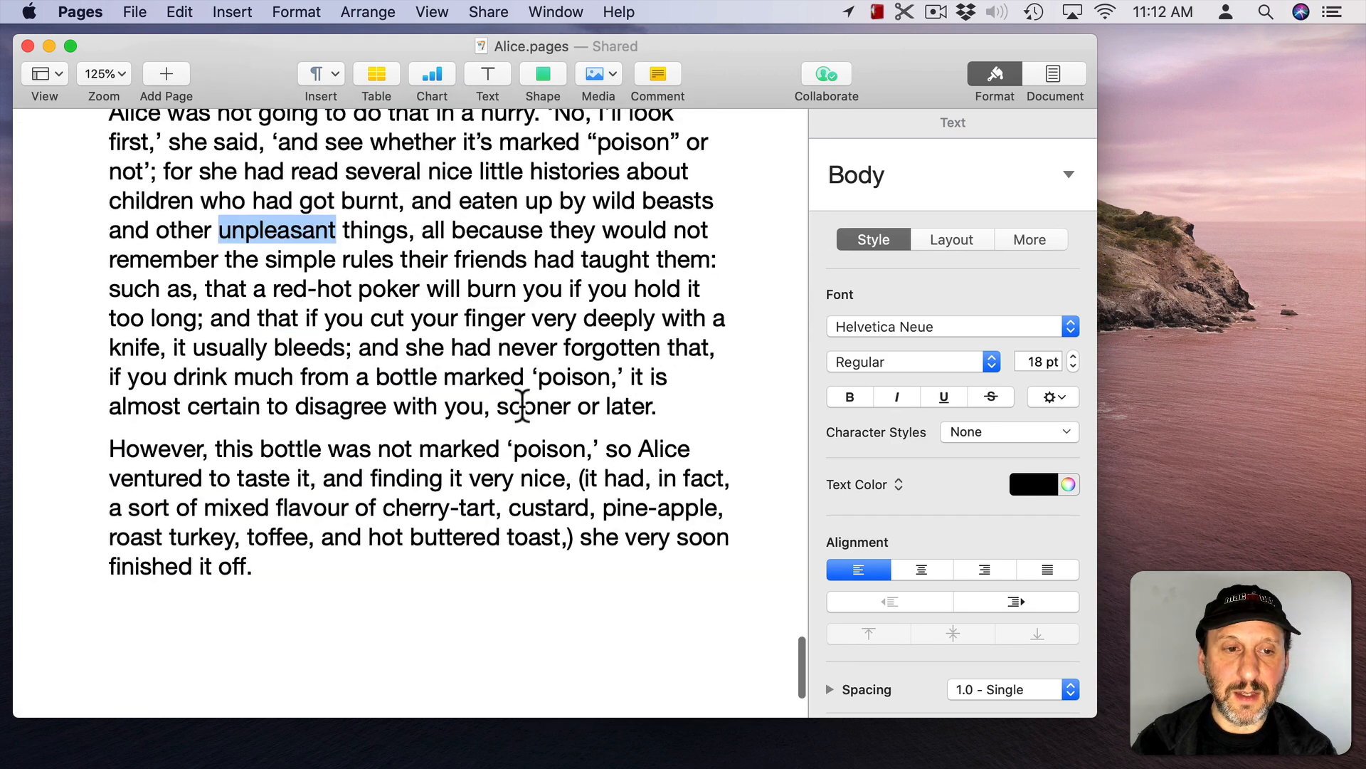
Step: Put 'disagree' on a new line below the paragraph and show Flycut's clippings
{"action": "left_click", "coordinate": [877, 12]}
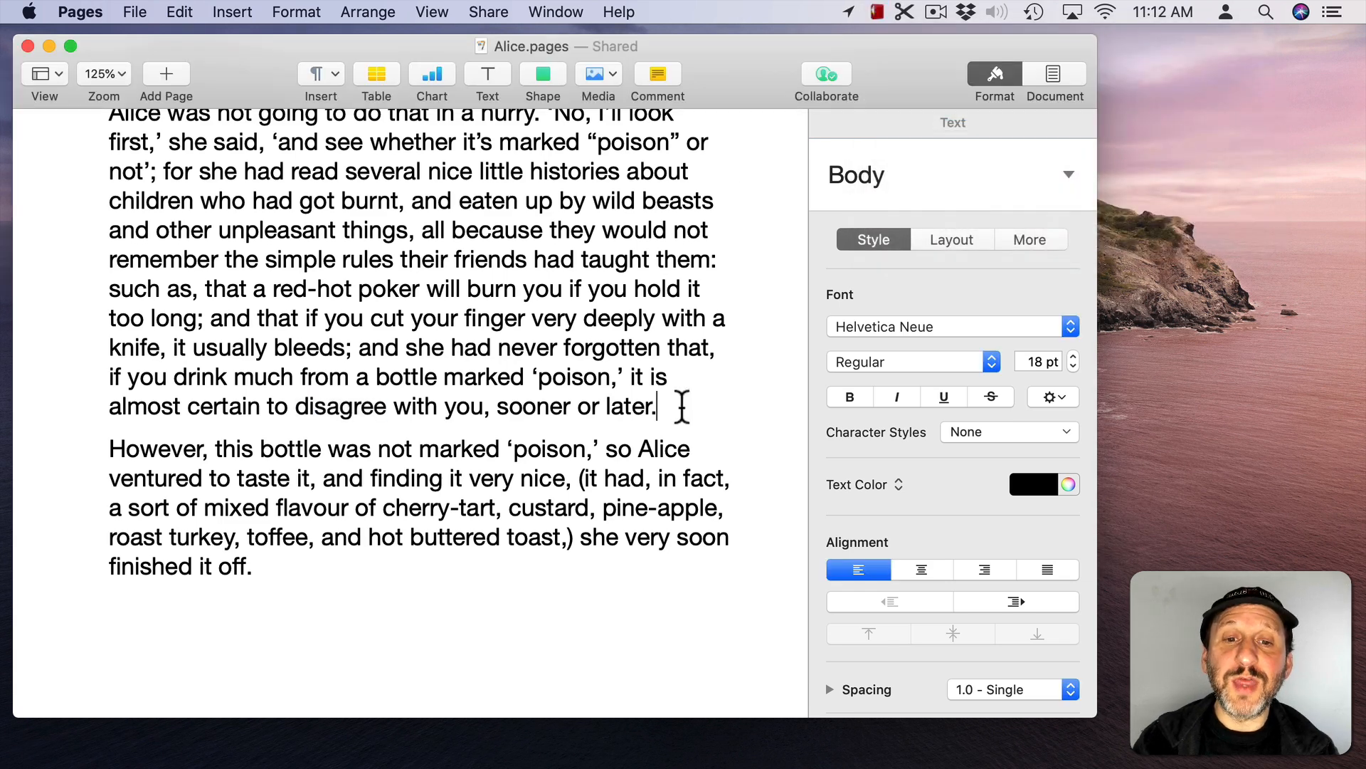
{"action": "key", "text": "return"}
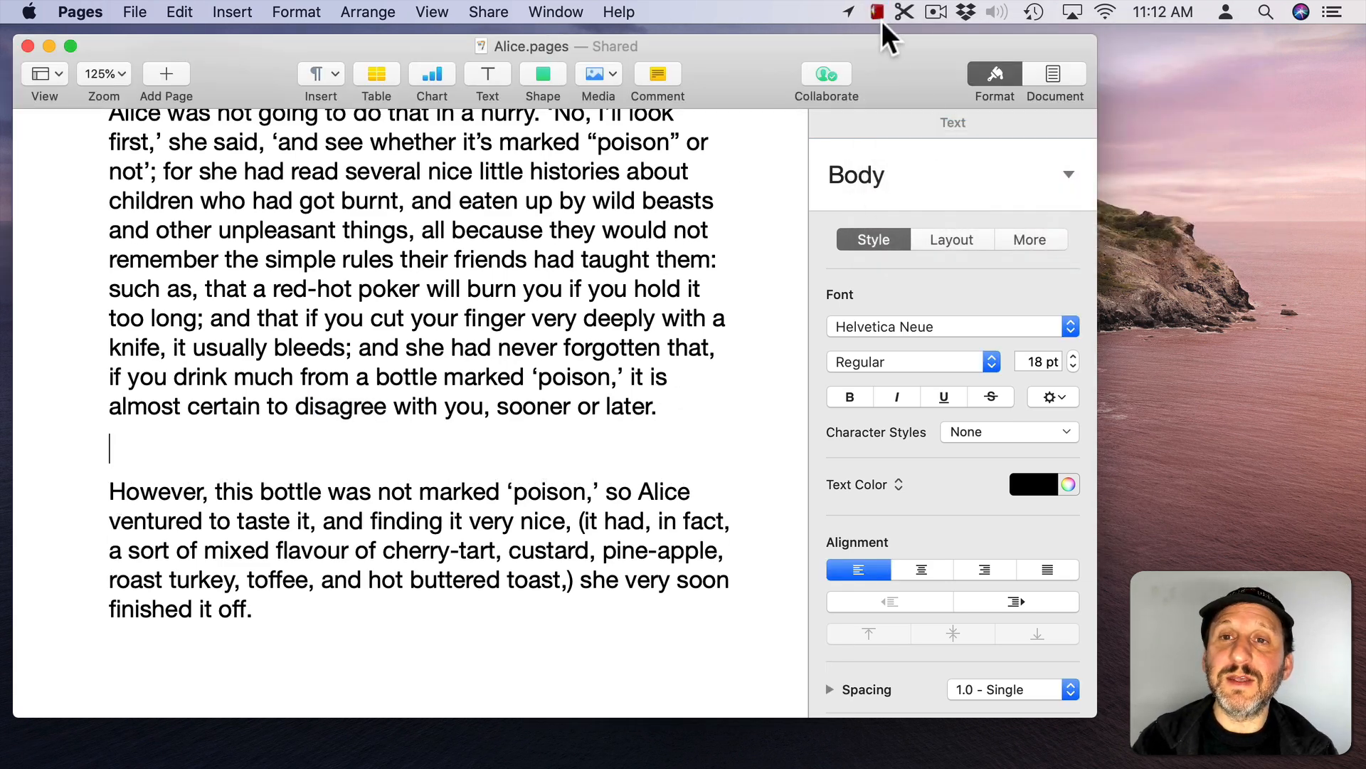
{"action": "mouse_move", "coordinate": [784, 137]}
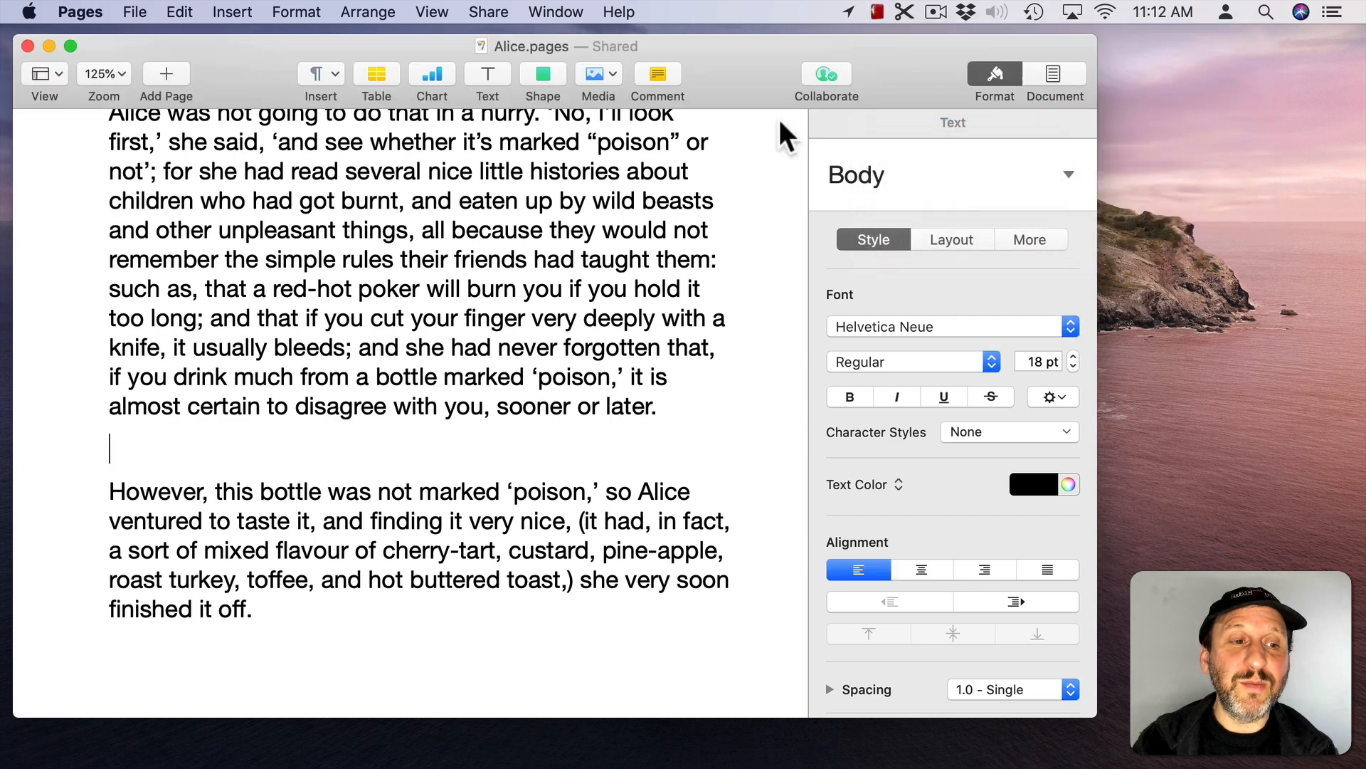
{"action": "type", "text": "disagree"}
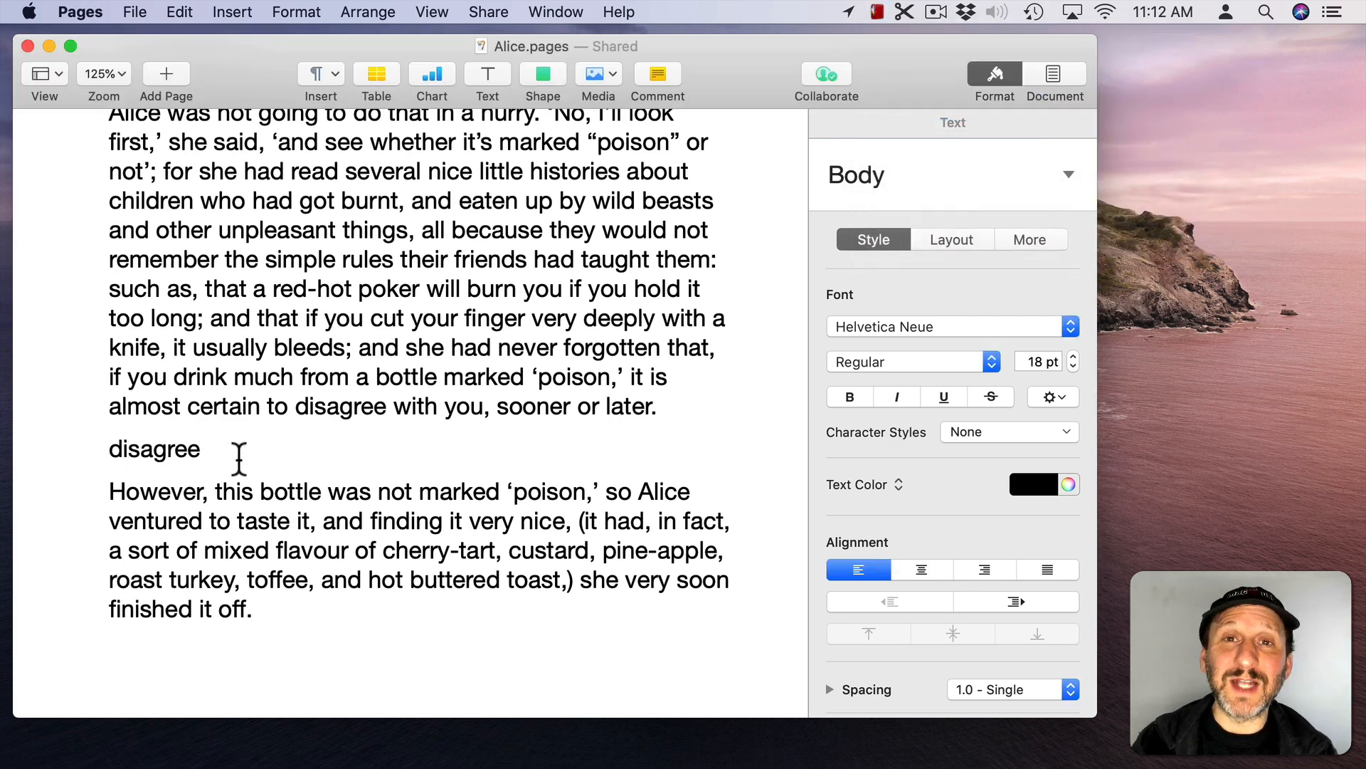
{"action": "left_click", "coordinate": [872, 11]}
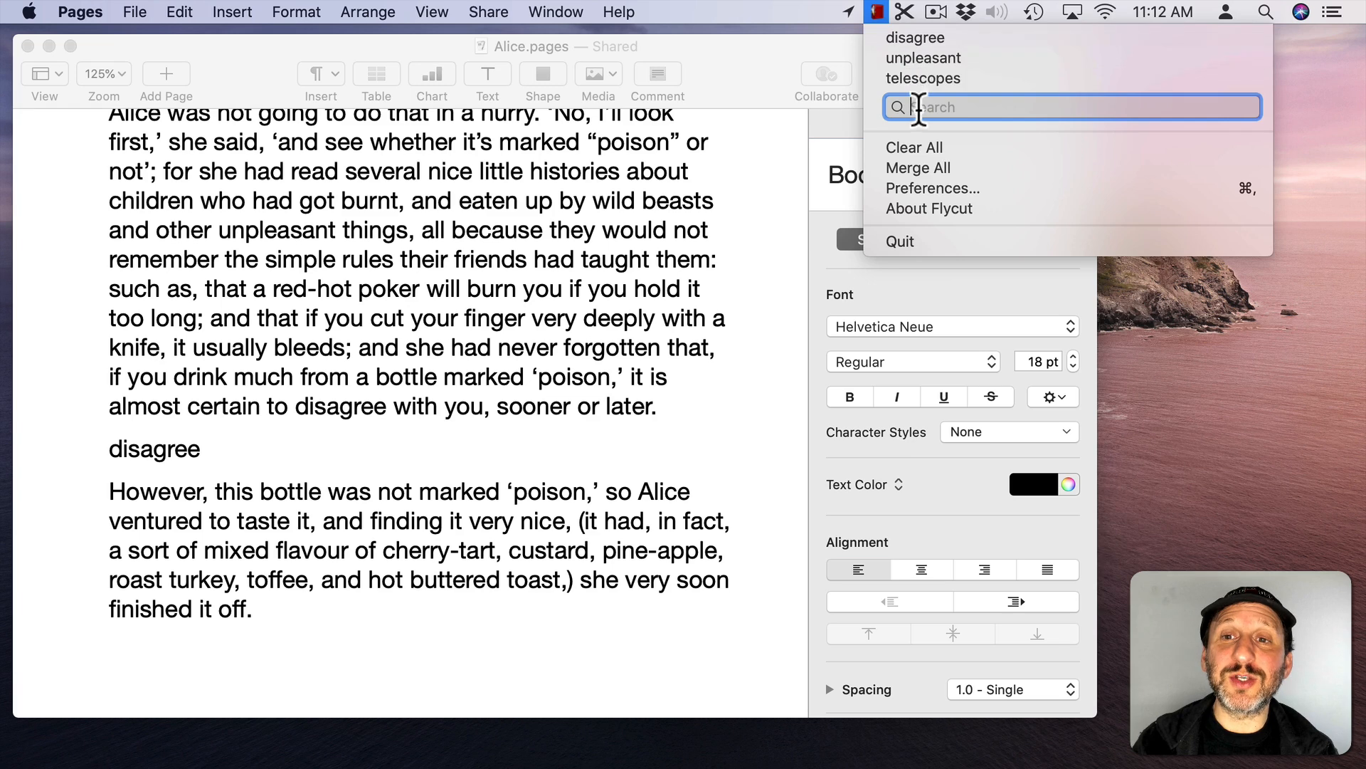
{"action": "mouse_move", "coordinate": [916, 147]}
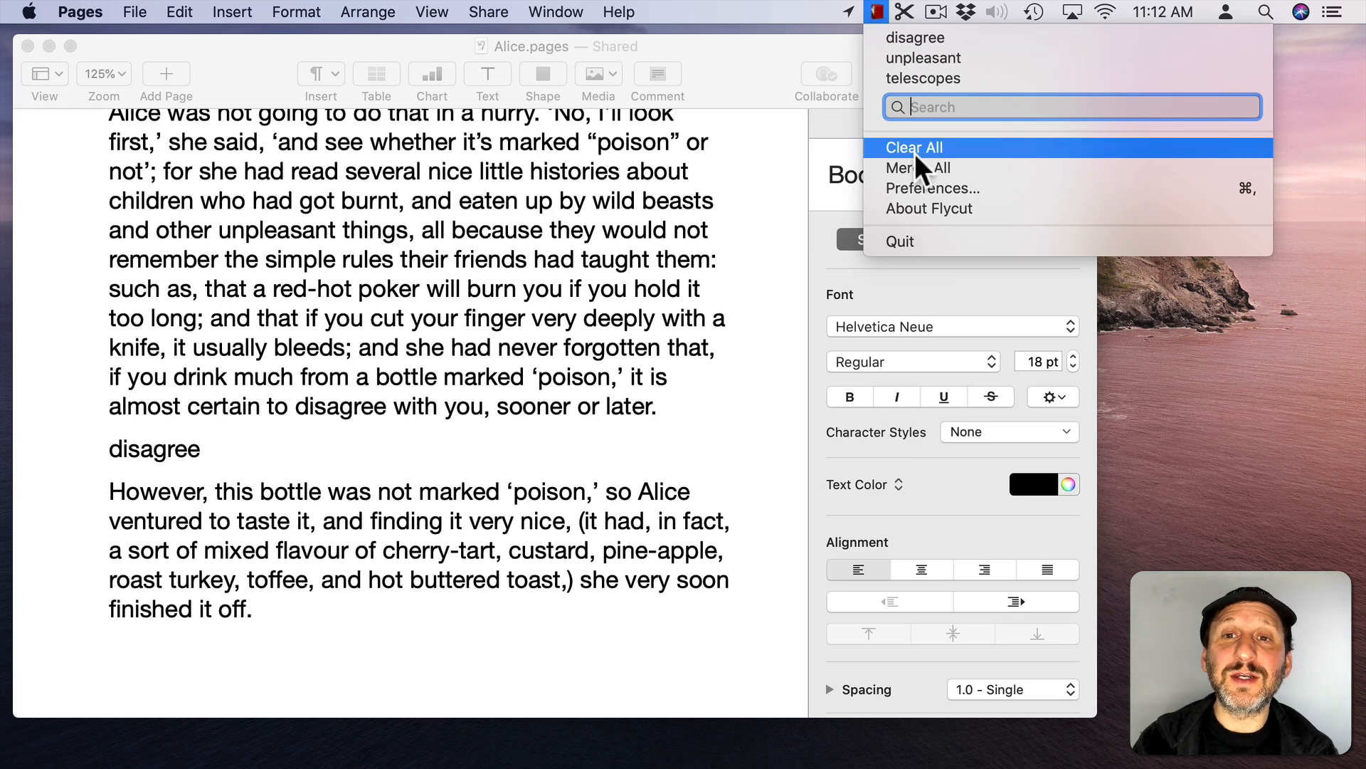
Step: Open Flycut Preferences on the Hotkeys tab showing the main hotkey
{"action": "left_click", "coordinate": [933, 188]}
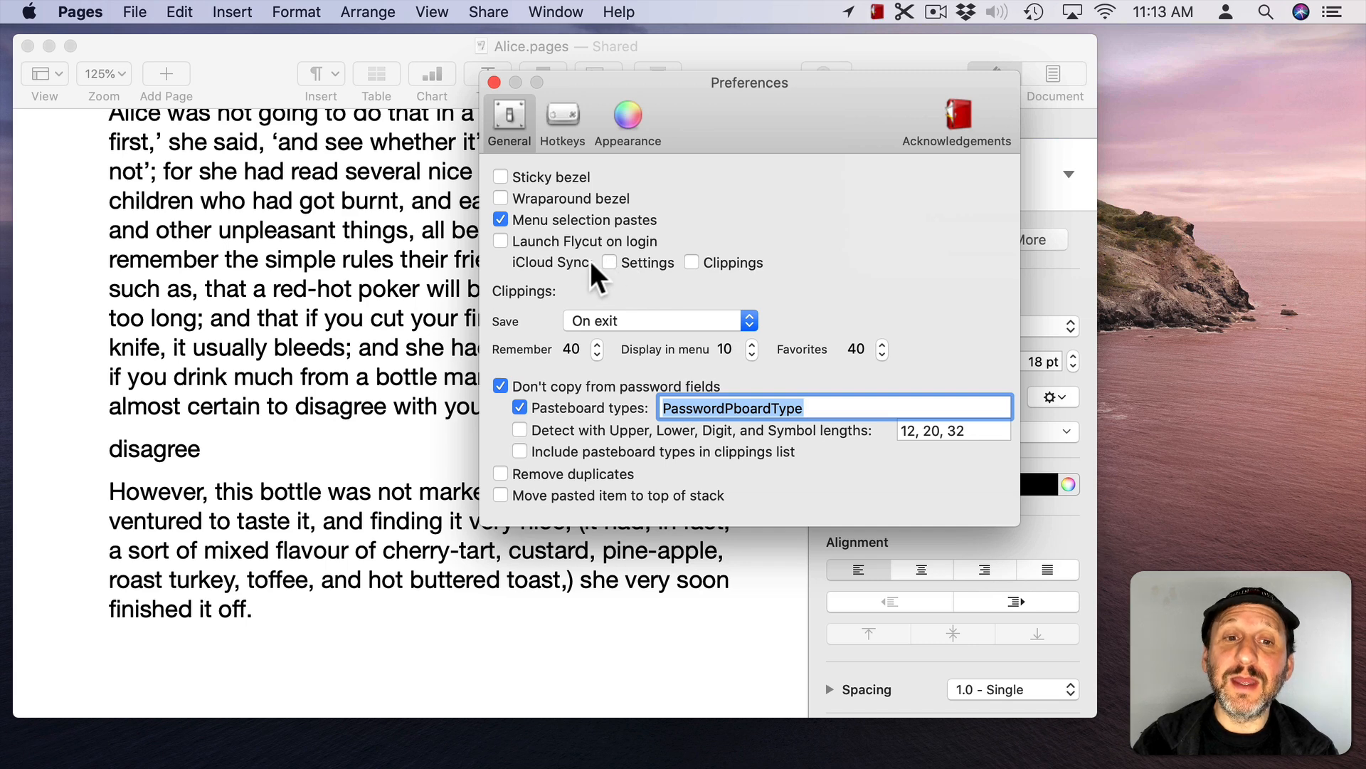
{"action": "mouse_move", "coordinate": [715, 279]}
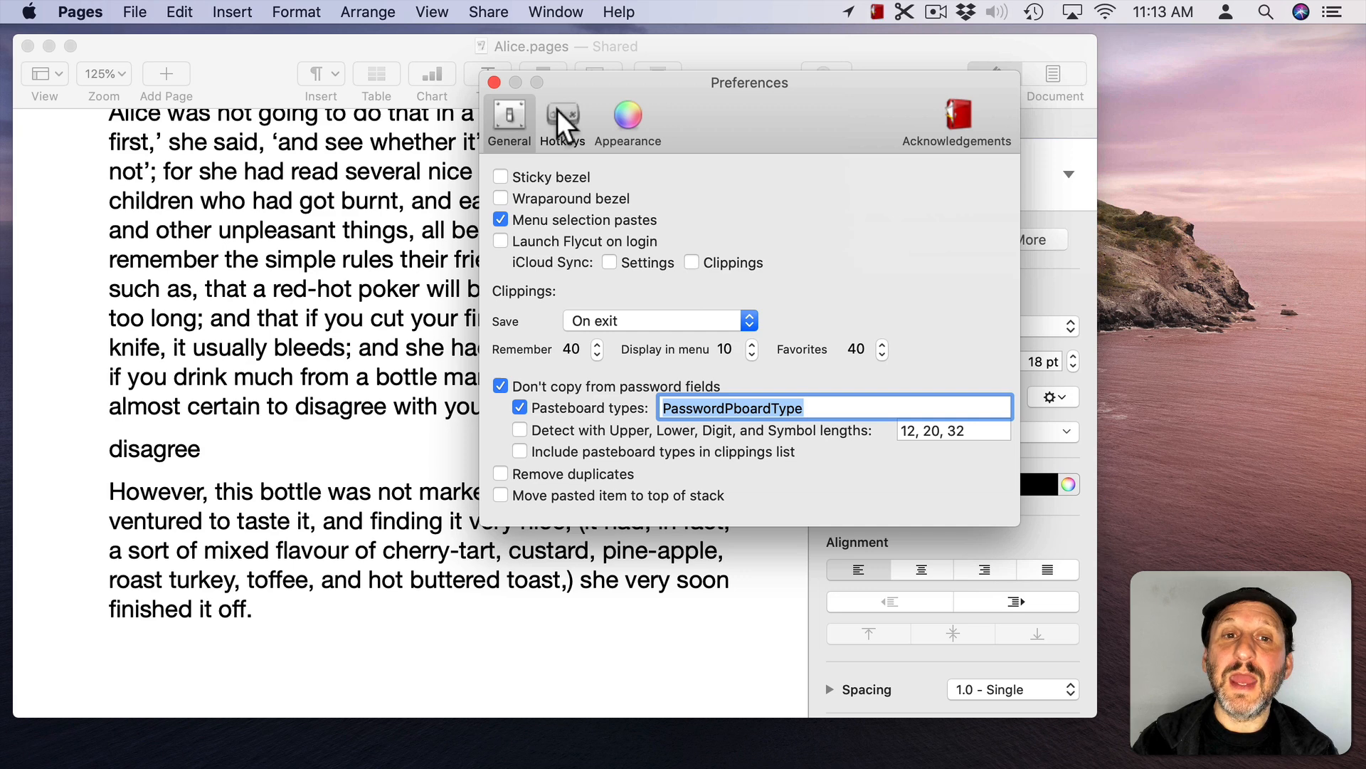
{"action": "left_click", "coordinate": [562, 117]}
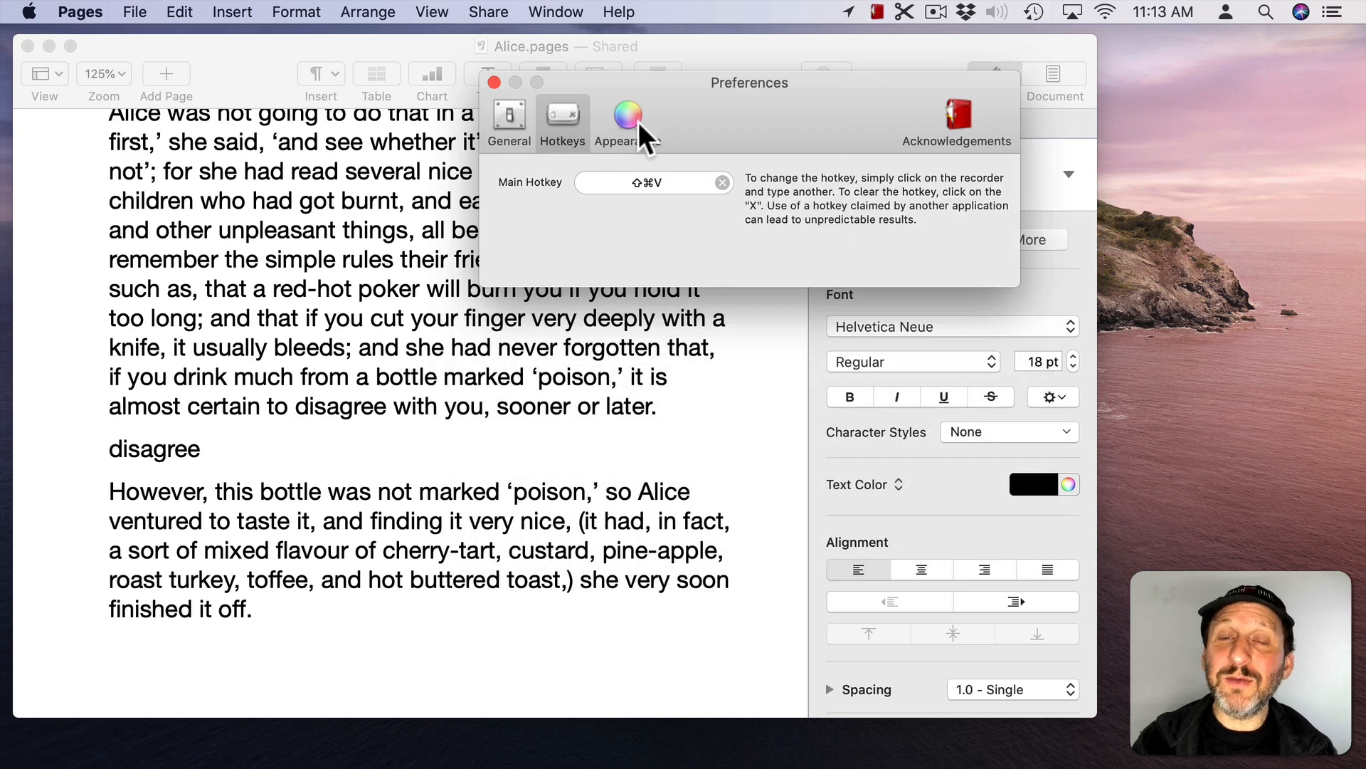
{"action": "mouse_move", "coordinate": [495, 82]}
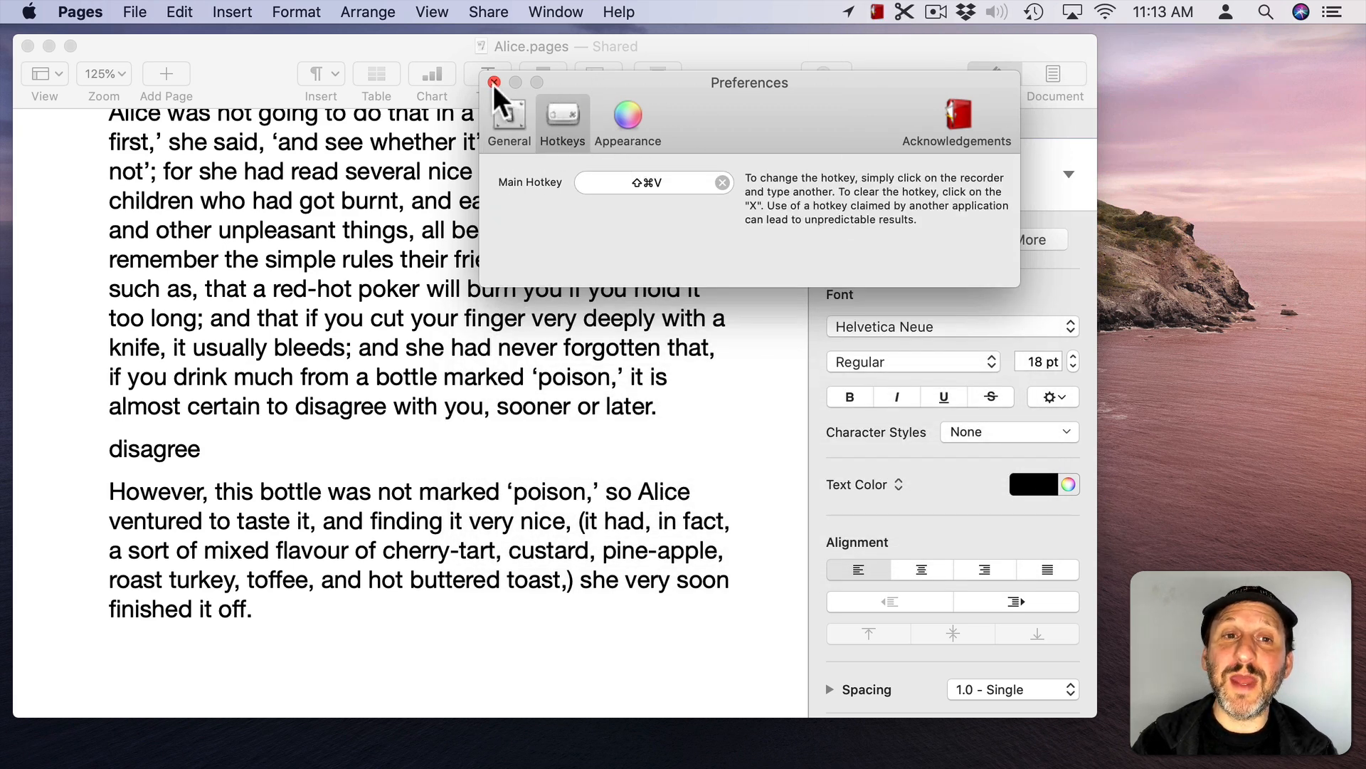
Step: Close Flycut Preferences and paste 'telescopes' on a new line below 'disagree'
{"action": "left_click", "coordinate": [494, 83]}
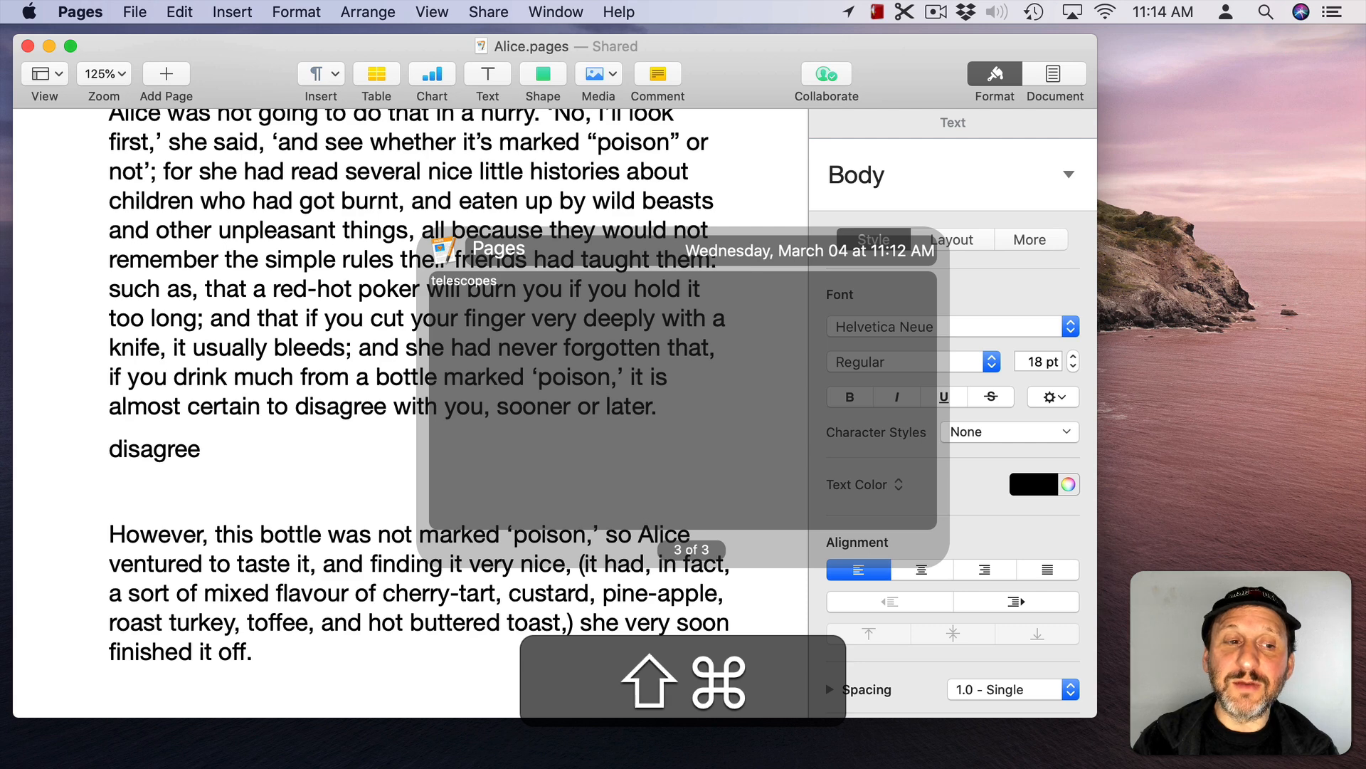
{"action": "type", "text": "telescopes"}
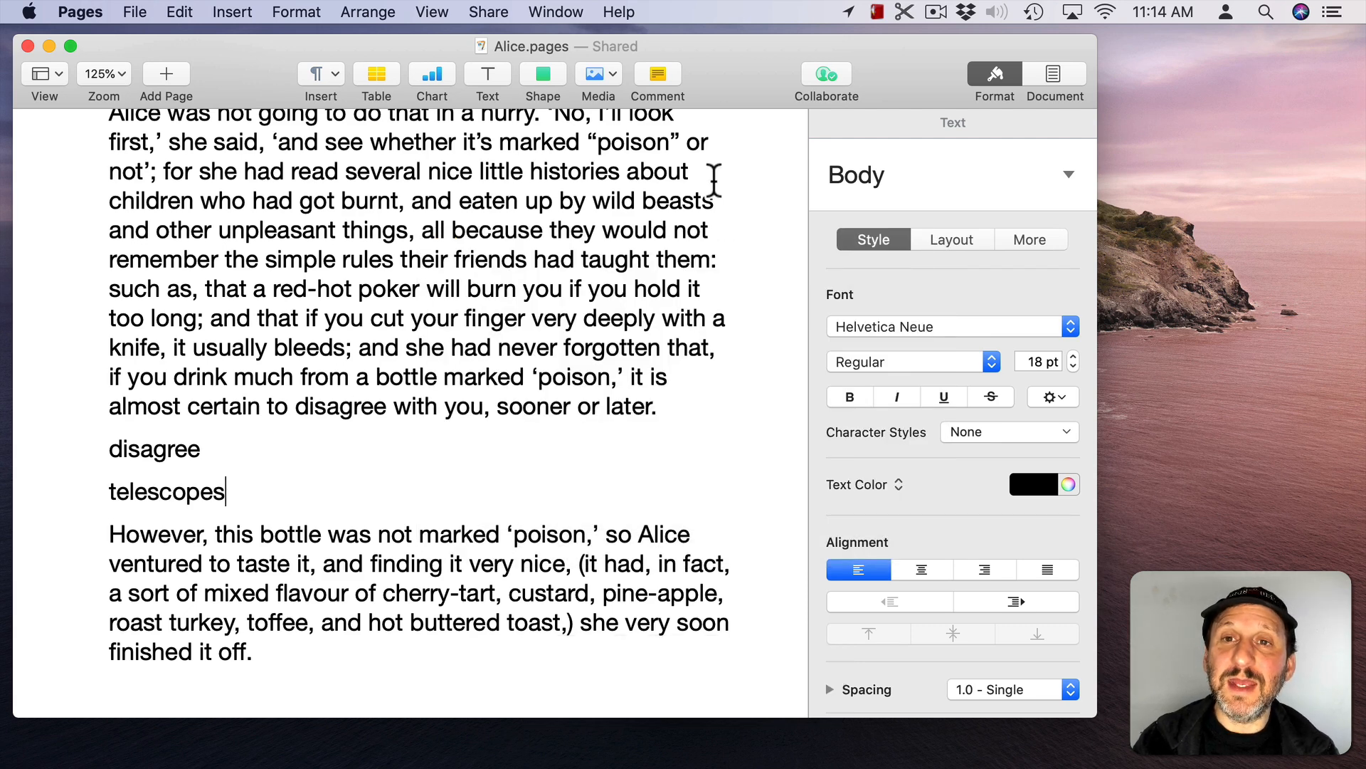
{"action": "left_click", "coordinate": [876, 12]}
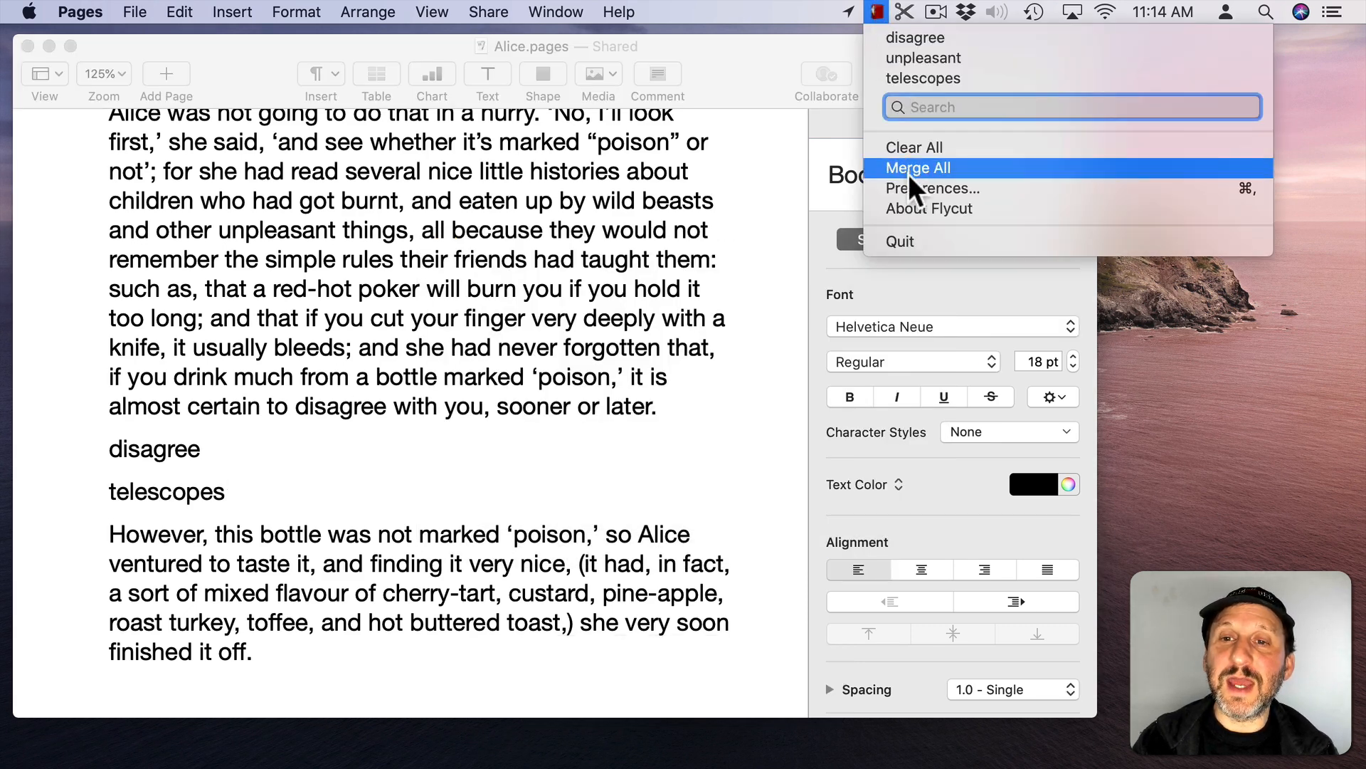
Step: Open Flycut Preferences again and view the Appearance settings for bezel and menu icon
{"action": "left_click", "coordinate": [934, 188]}
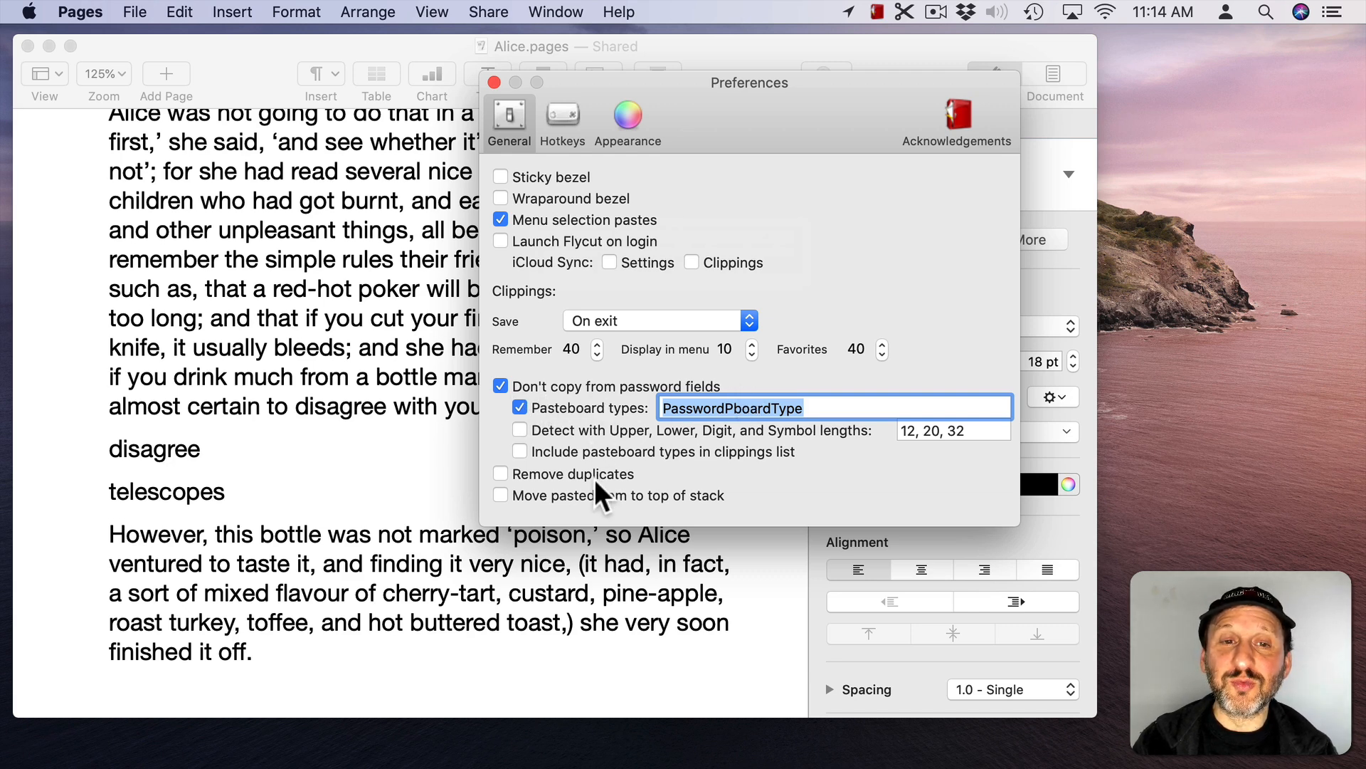
{"action": "left_click", "coordinate": [625, 122]}
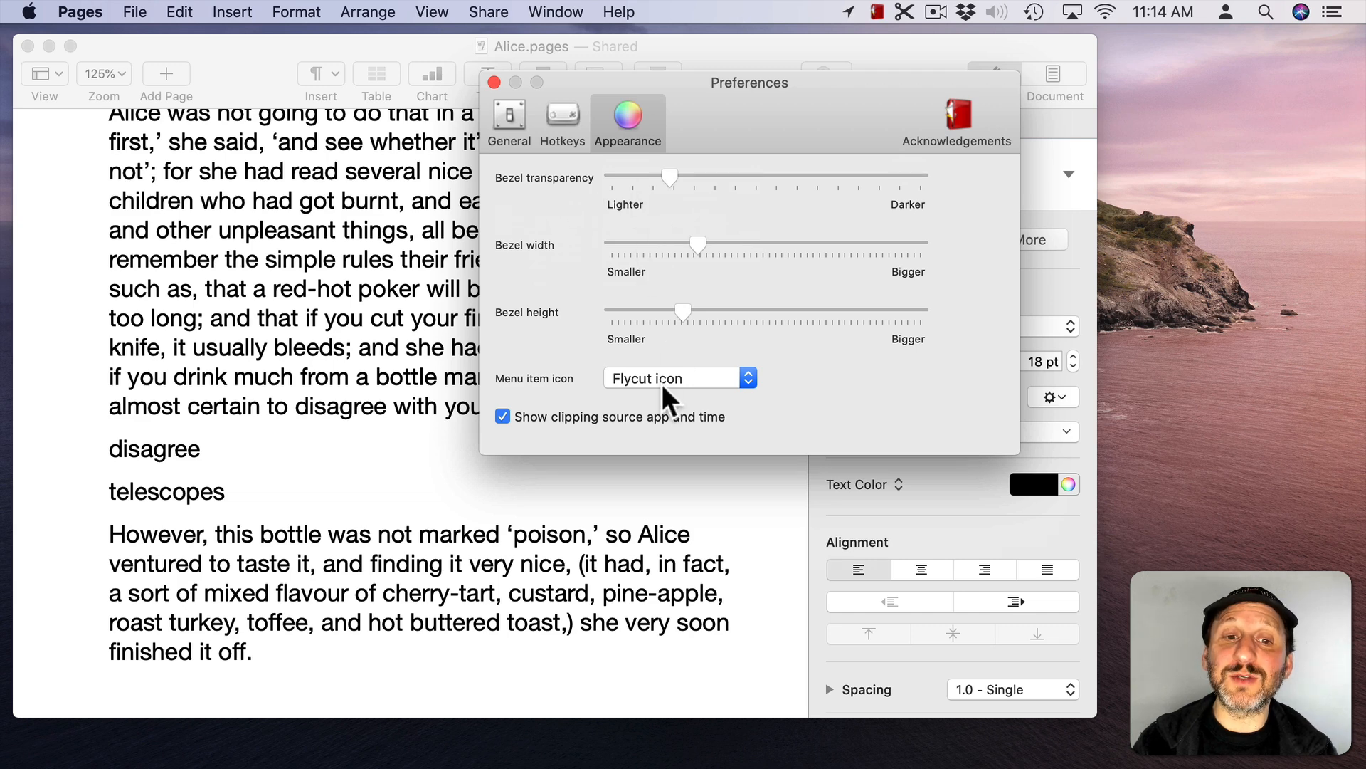
{"action": "mouse_move", "coordinate": [562, 140]}
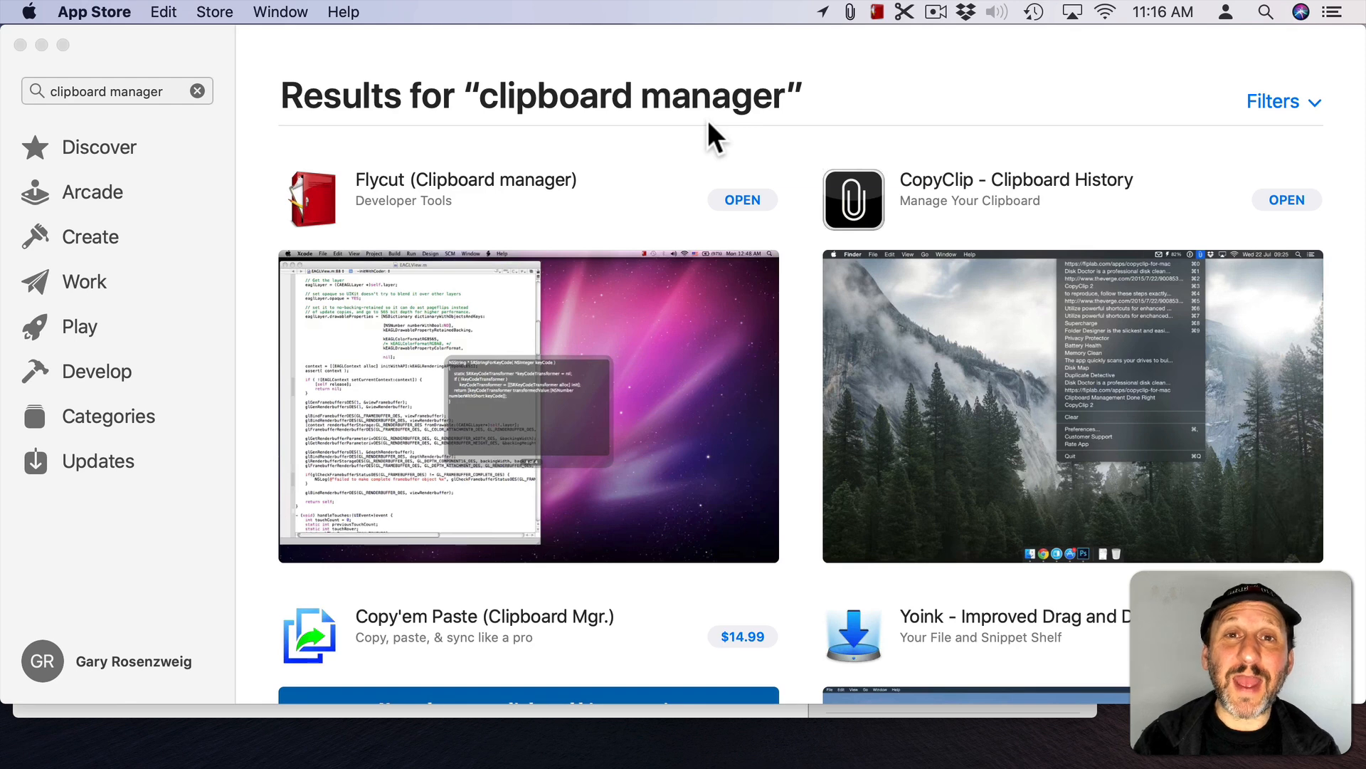
Step: View CopyClip's empty clipping menu, then hide it to return to Pages
{"action": "left_click", "coordinate": [852, 11]}
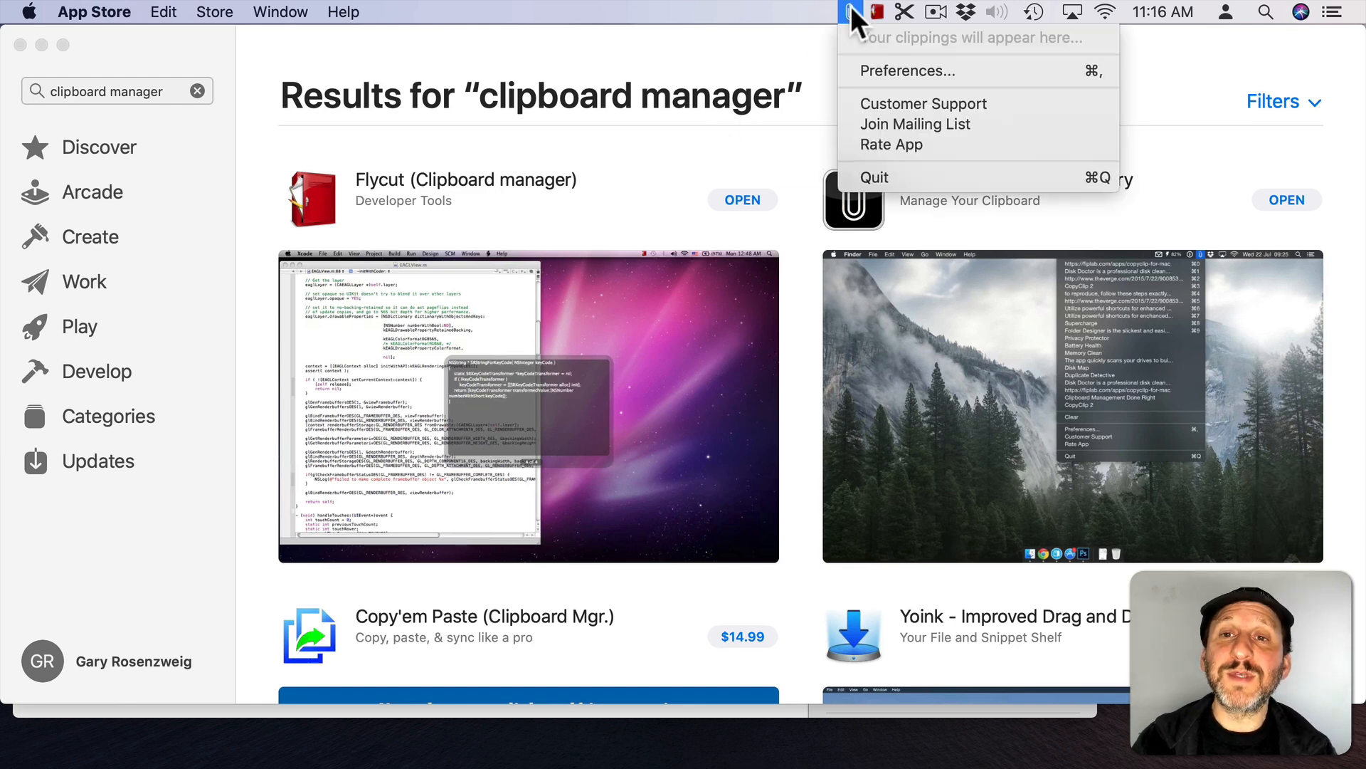
{"action": "key", "text": "cmd+h"}
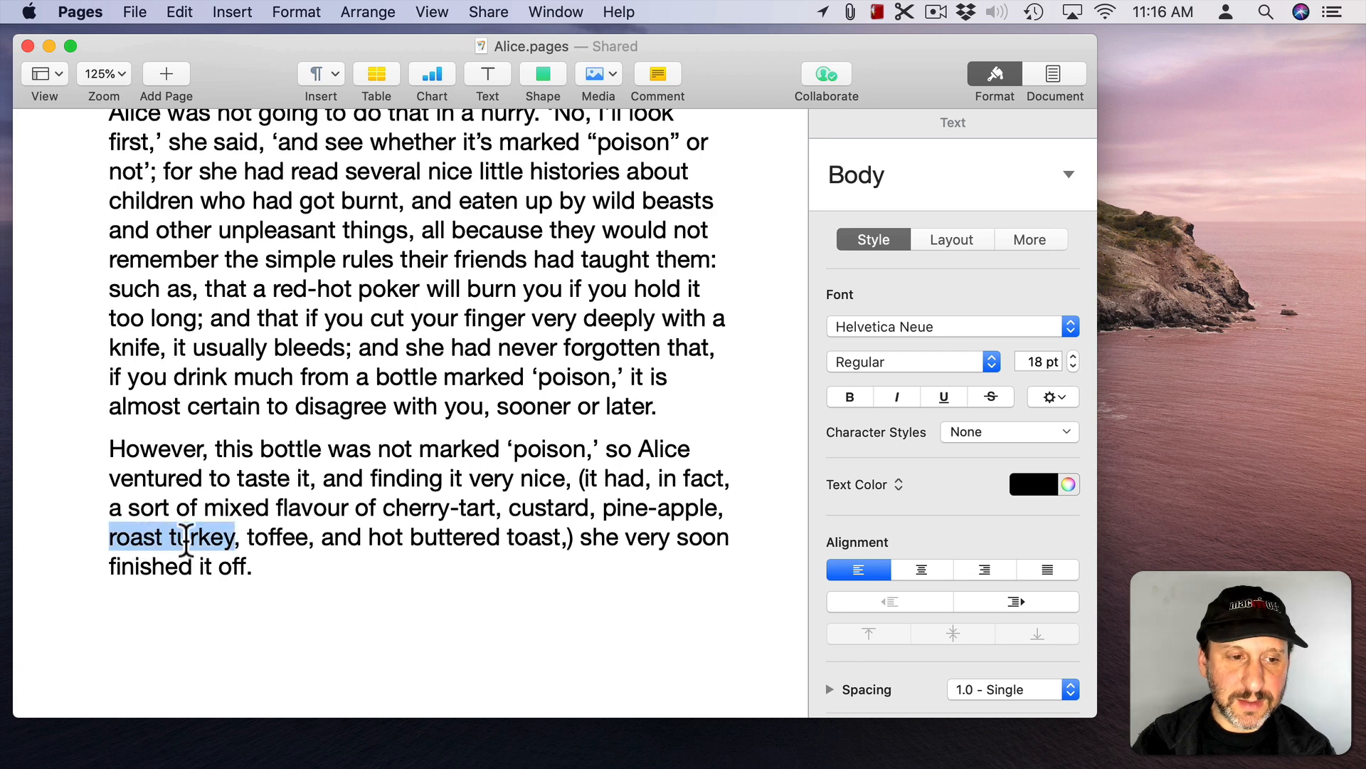
Step: From CopyClip's history menu, open Preferences and enter 0 in the Remember clippings field
{"action": "left_click", "coordinate": [849, 11]}
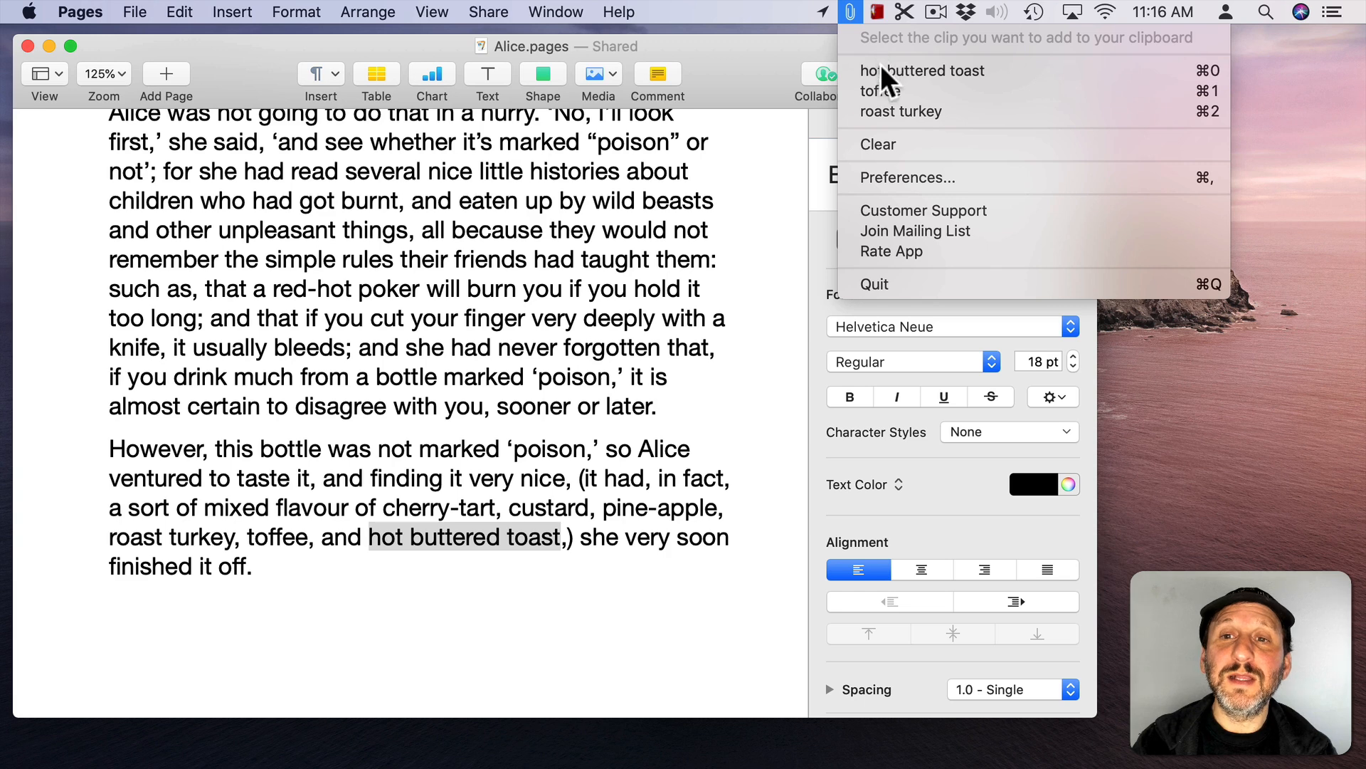
{"action": "left_click", "coordinate": [908, 178]}
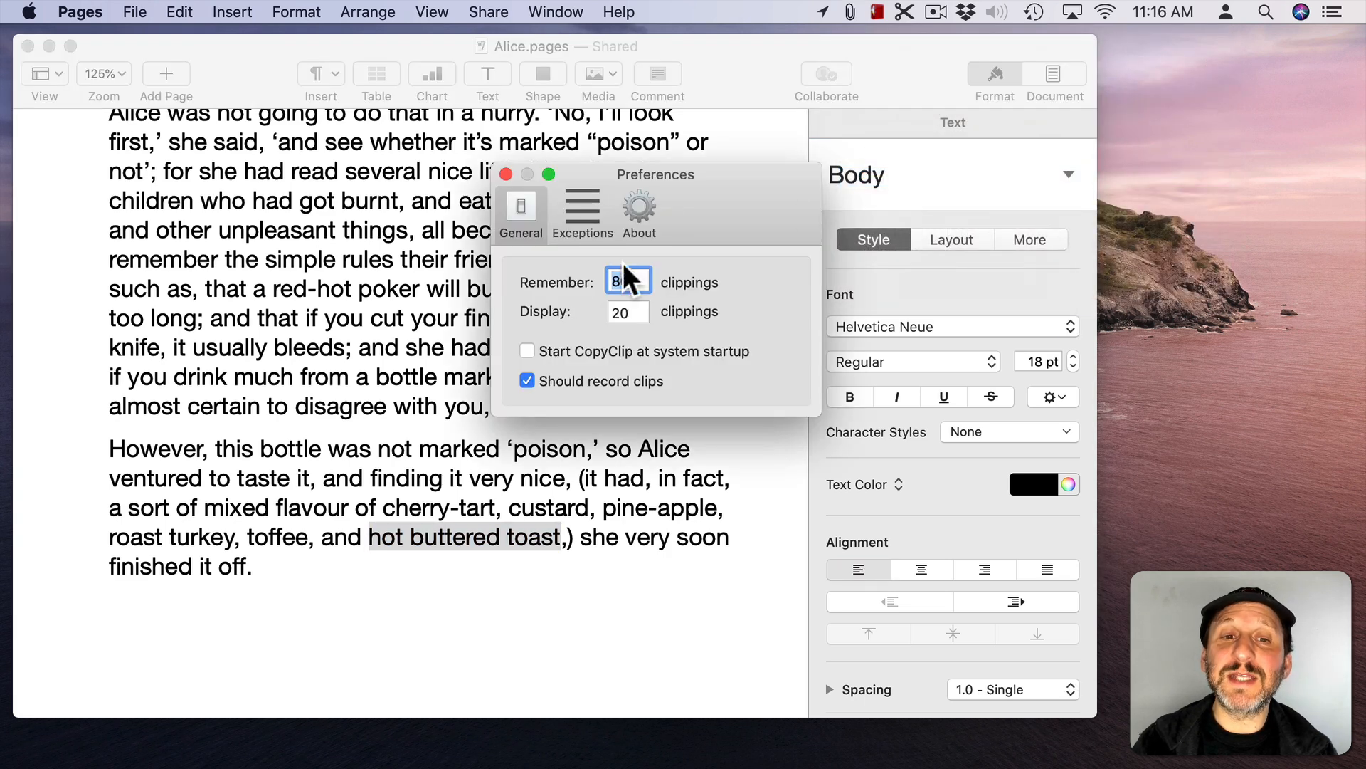
{"action": "type", "text": "0"}
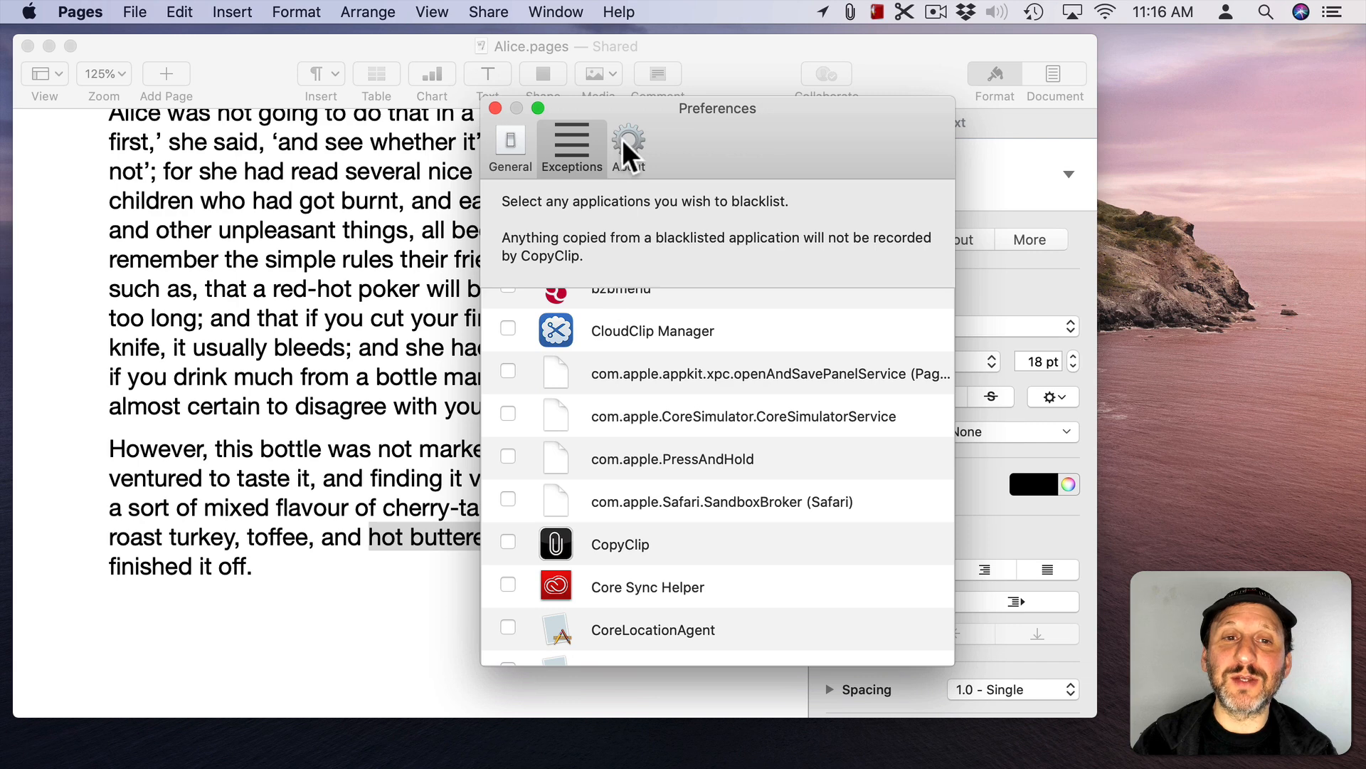
{"action": "left_click", "coordinate": [849, 12]}
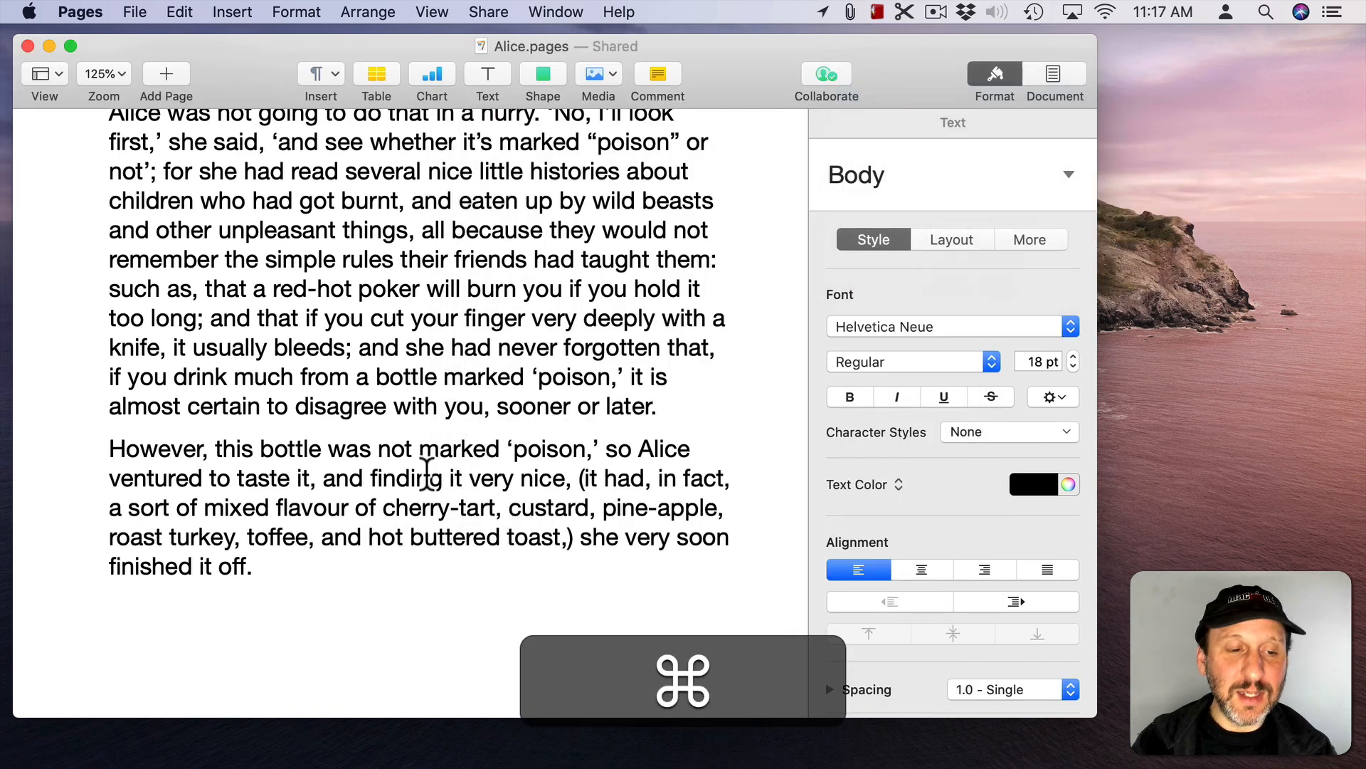
Step: Switch back to the App Store's 'clipboard manager' search results
{"action": "left_click", "coordinate": [851, 12]}
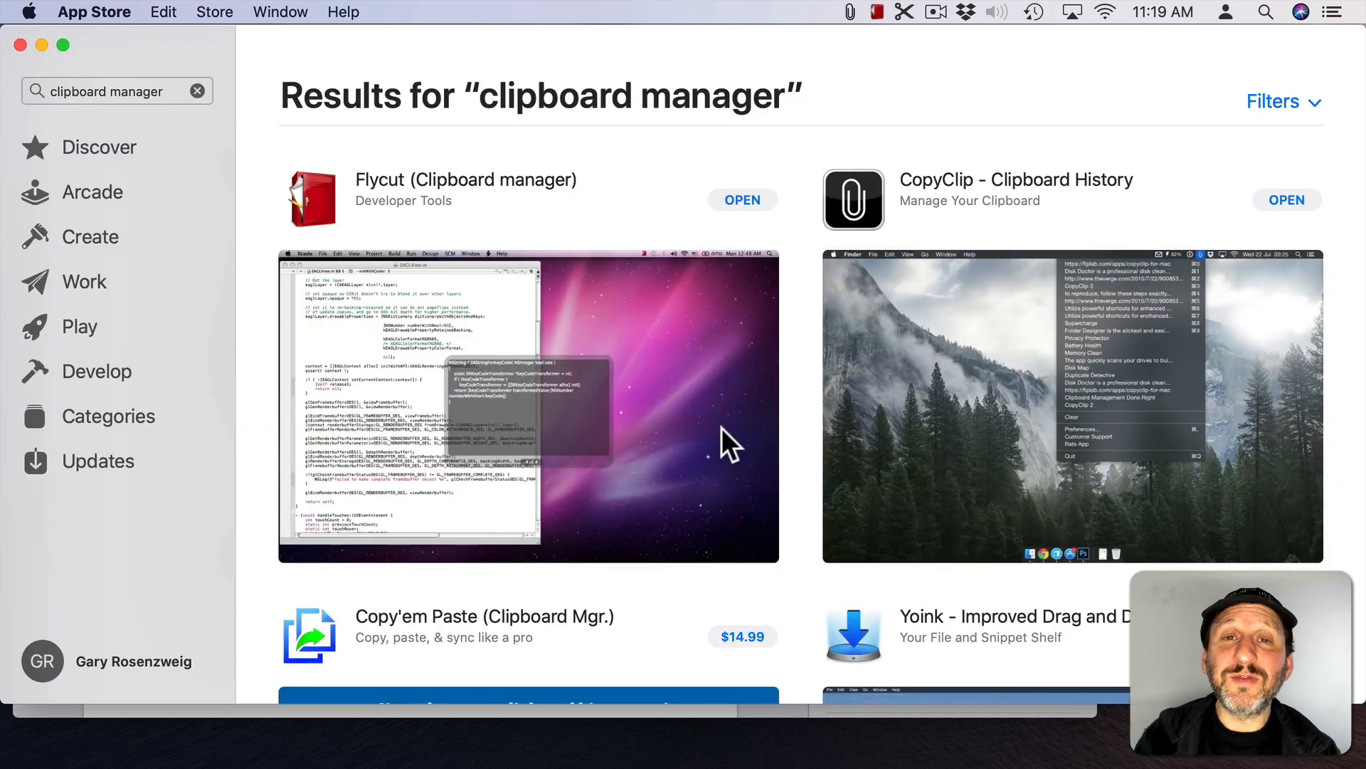
{"action": "scroll", "scroll_direction": "down", "scroll_amount": 3}
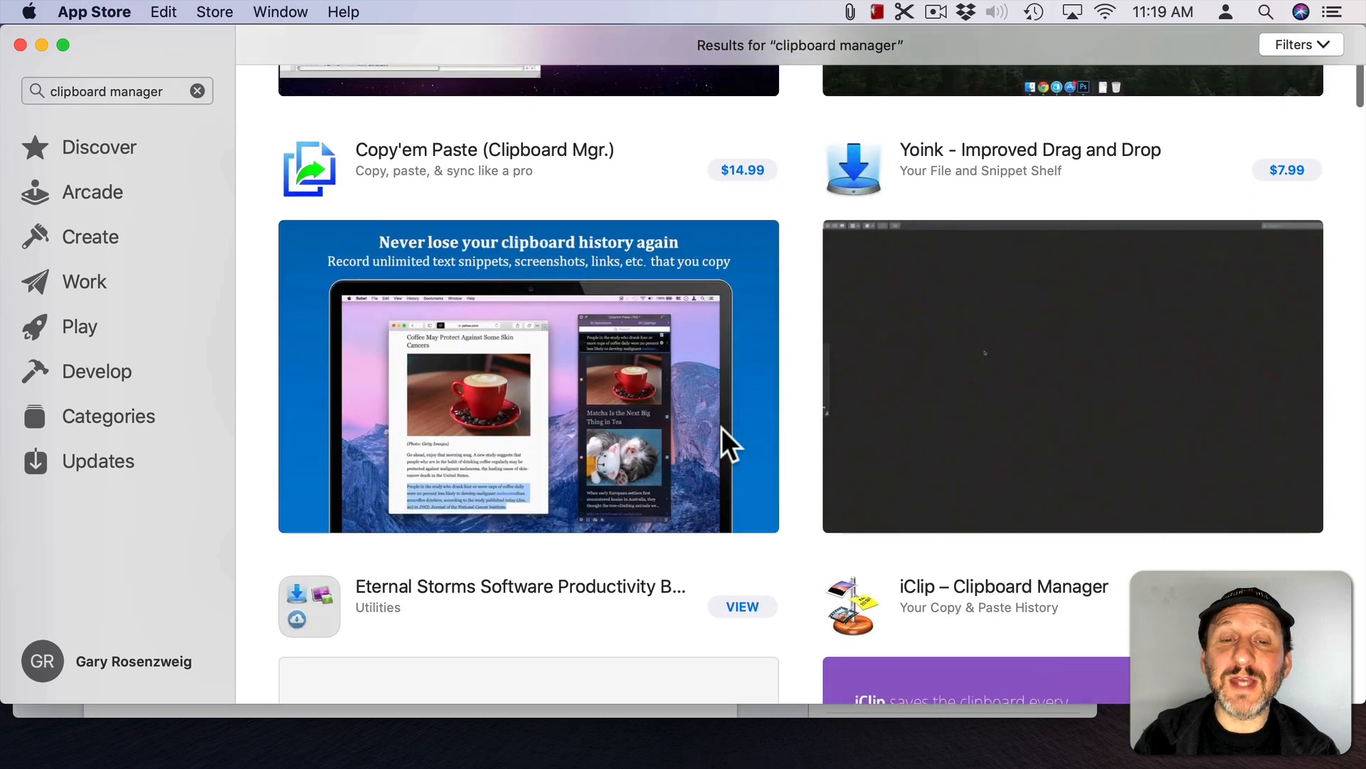
{"action": "scroll", "scroll_direction": "down", "scroll_amount": 3}
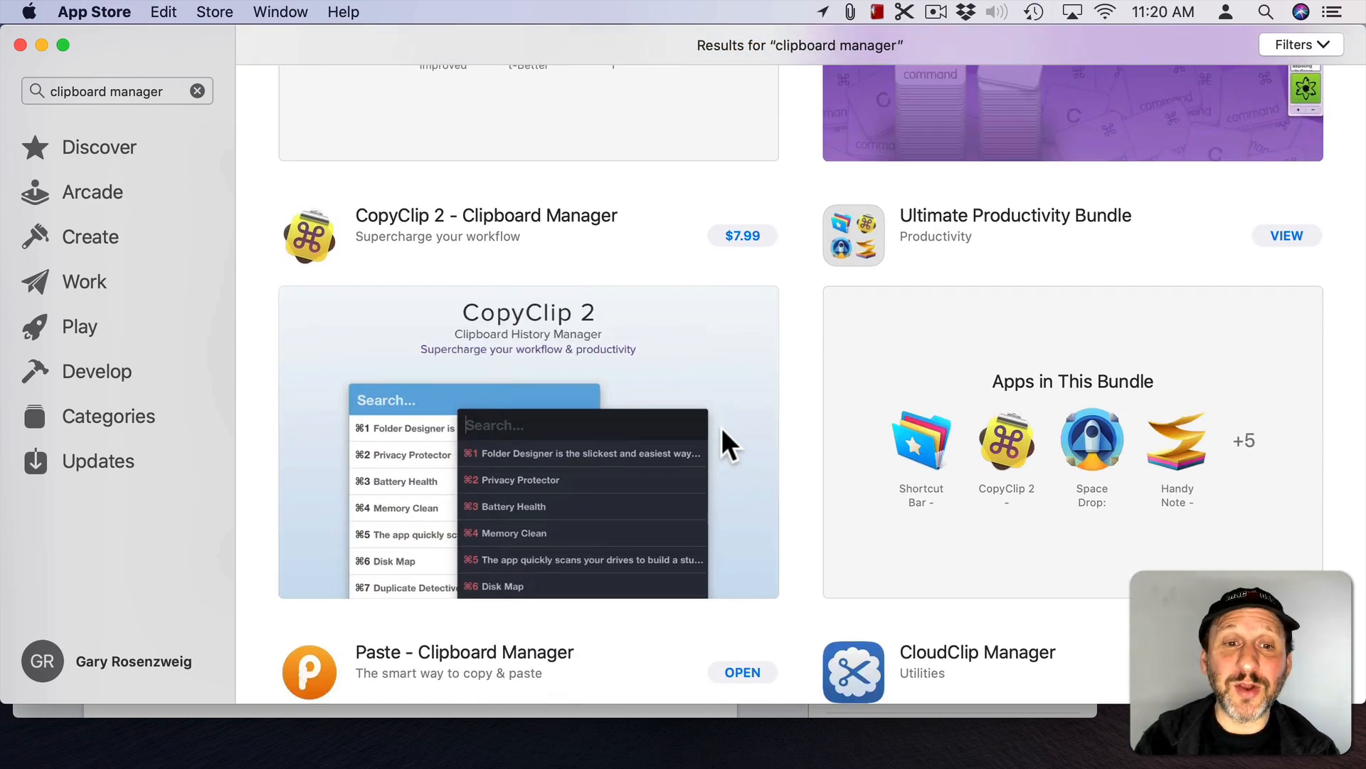
{"action": "scroll", "scroll_direction": "down", "scroll_amount": 3}
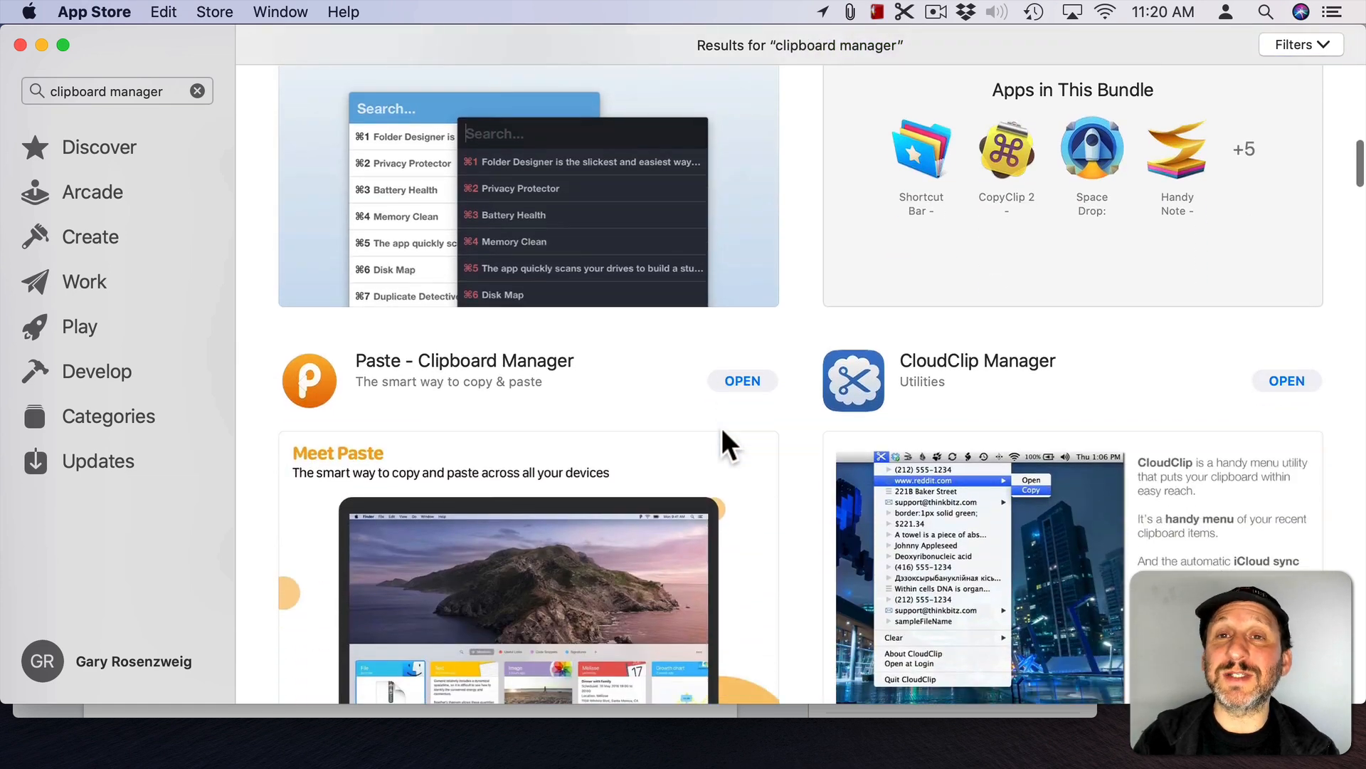
{"action": "scroll", "scroll_direction": "down", "scroll_amount": 3}
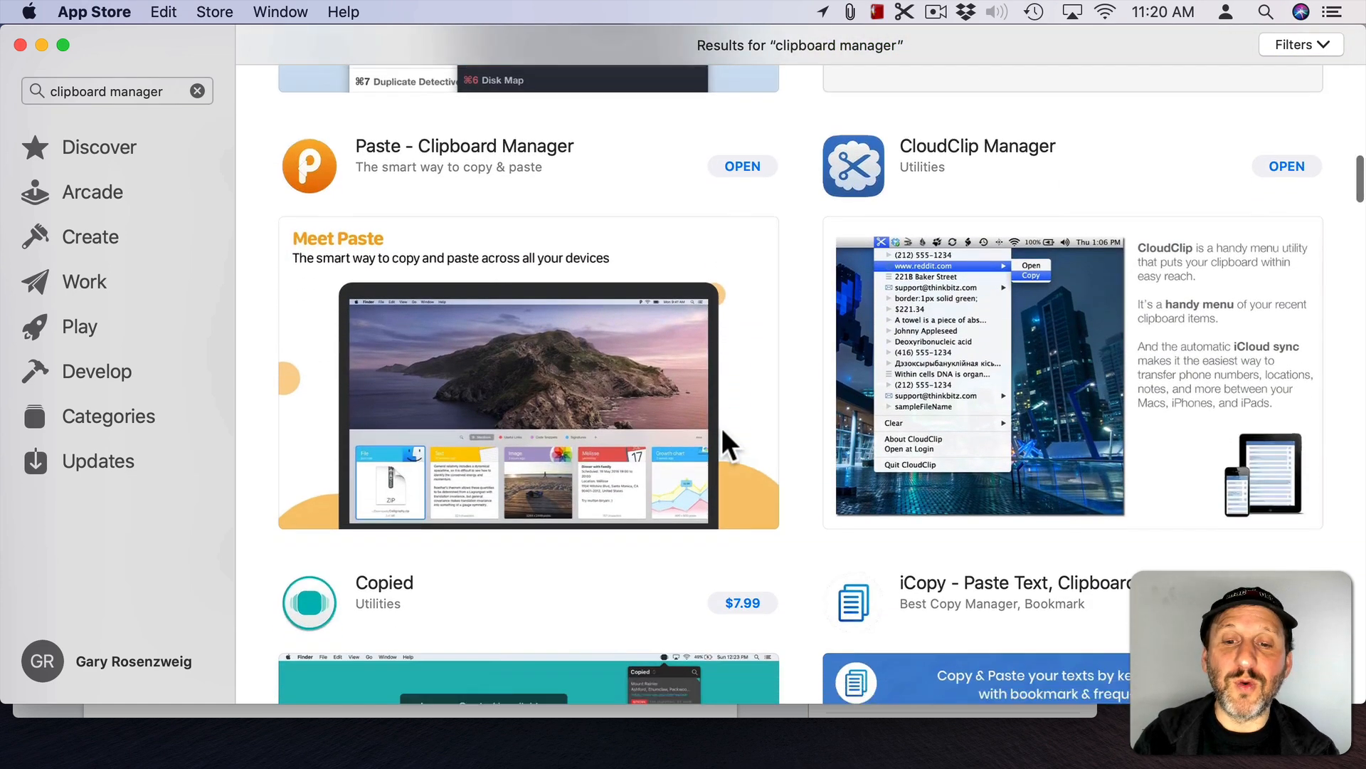
{"action": "scroll", "scroll_direction": "down", "scroll_amount": 3}
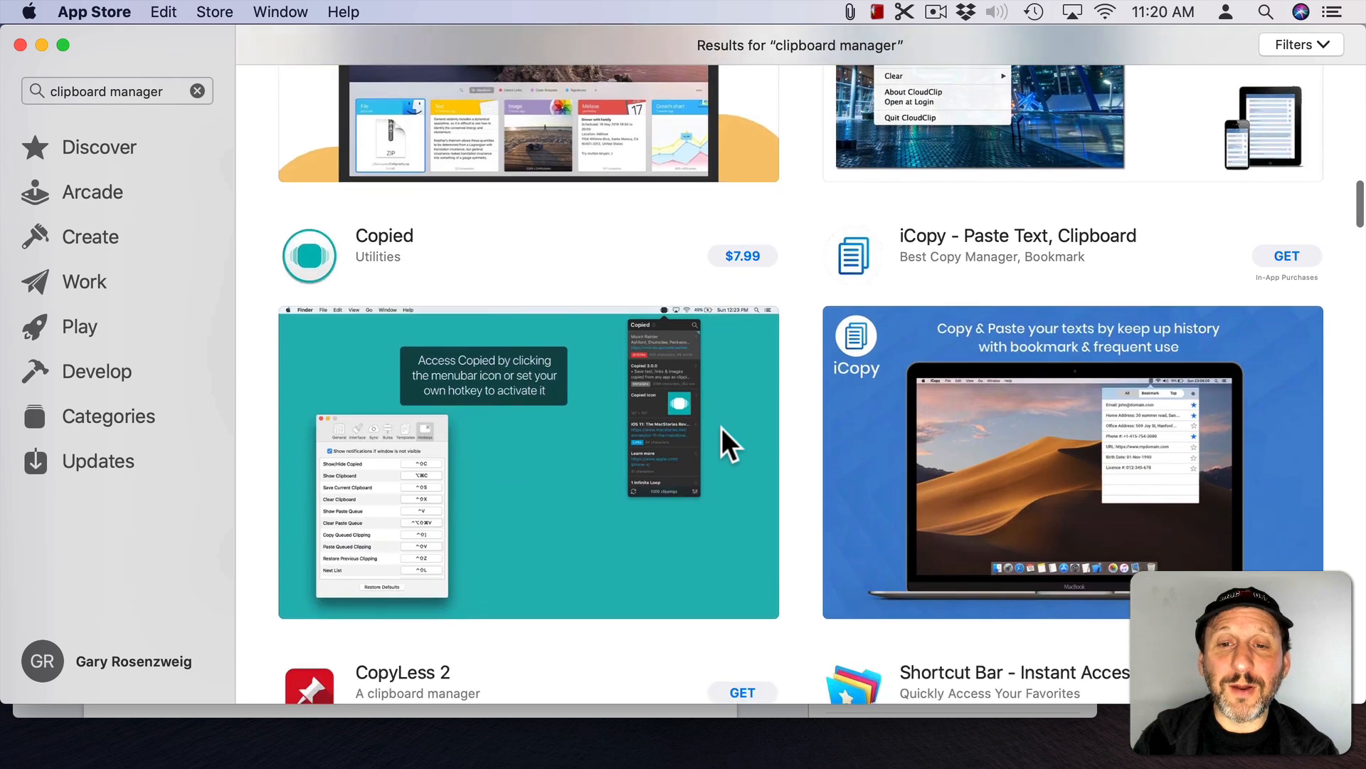
{"action": "scroll", "scroll_direction": "down", "scroll_amount": 3}
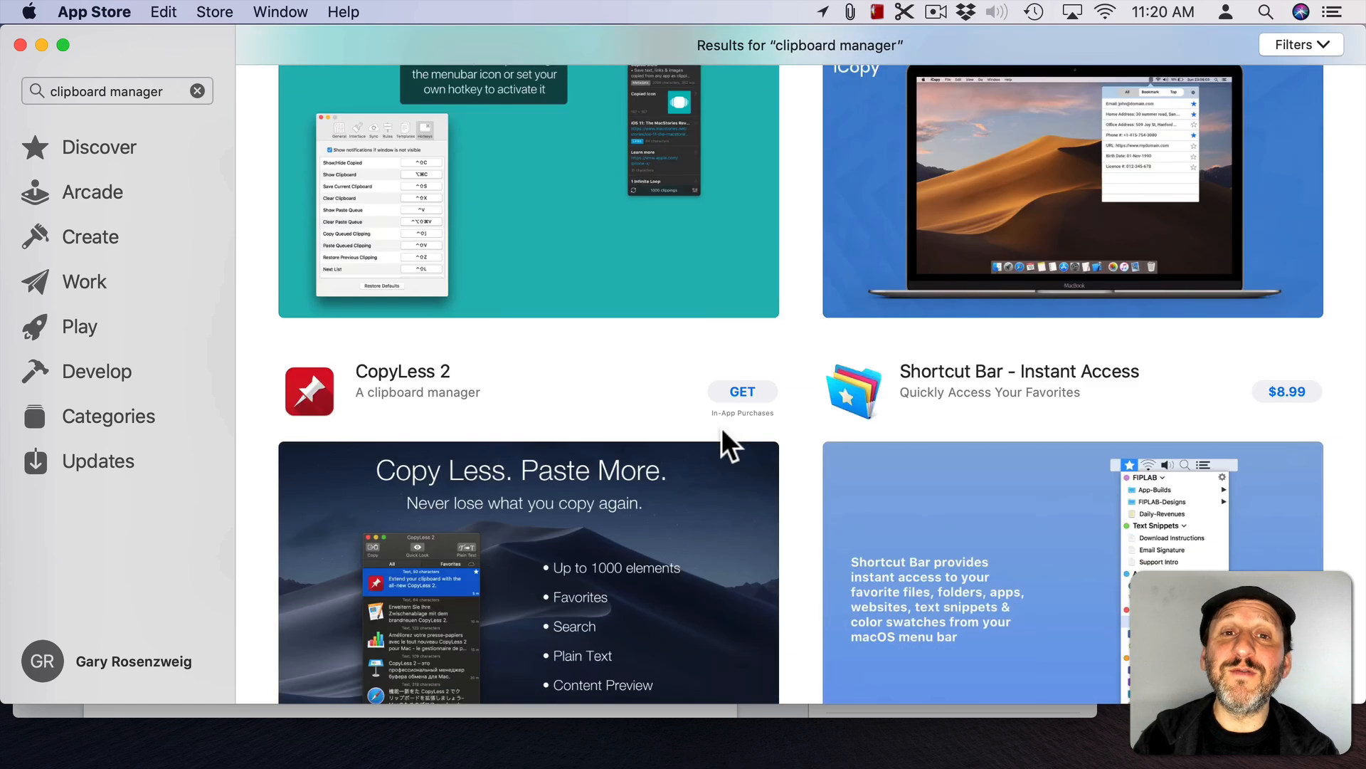
{"action": "scroll", "scroll_direction": "down", "scroll_amount": 3}
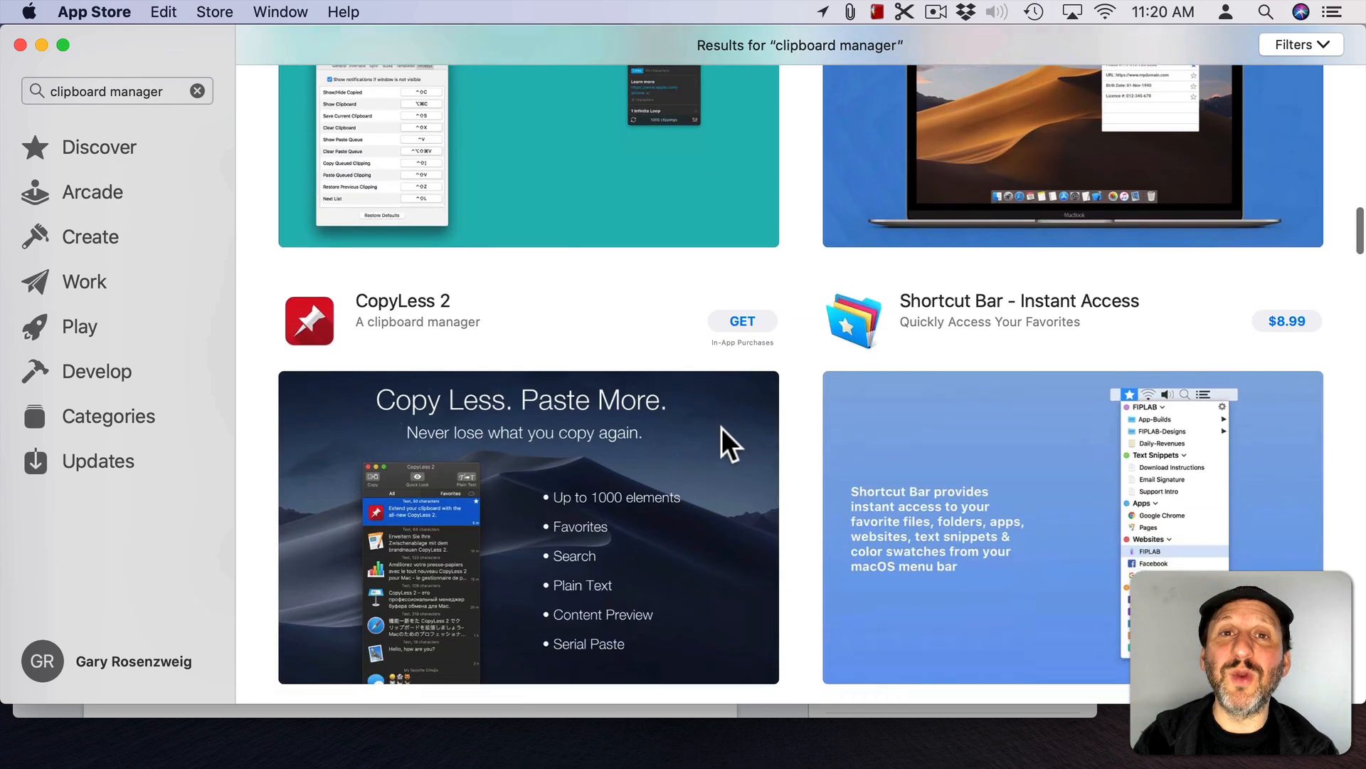
{"action": "scroll", "scroll_direction": "down", "scroll_amount": 3}
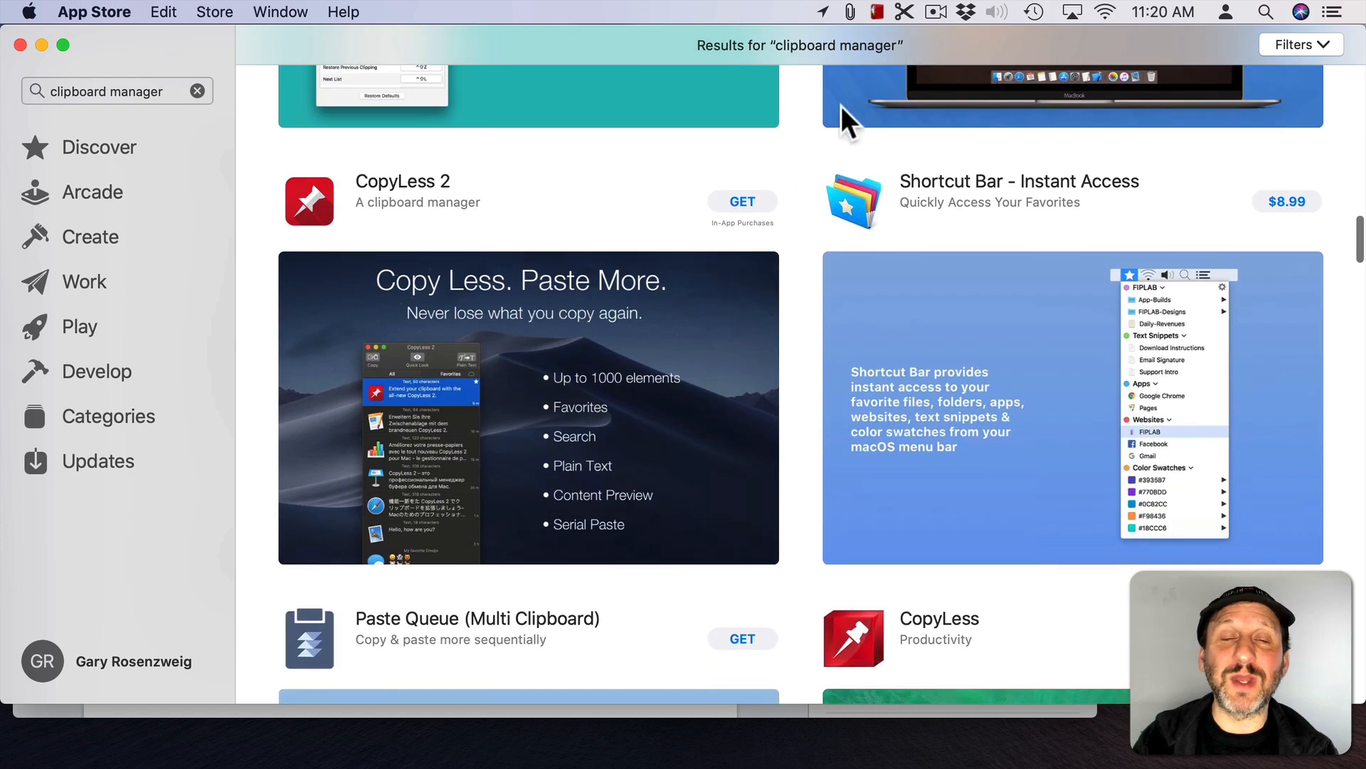